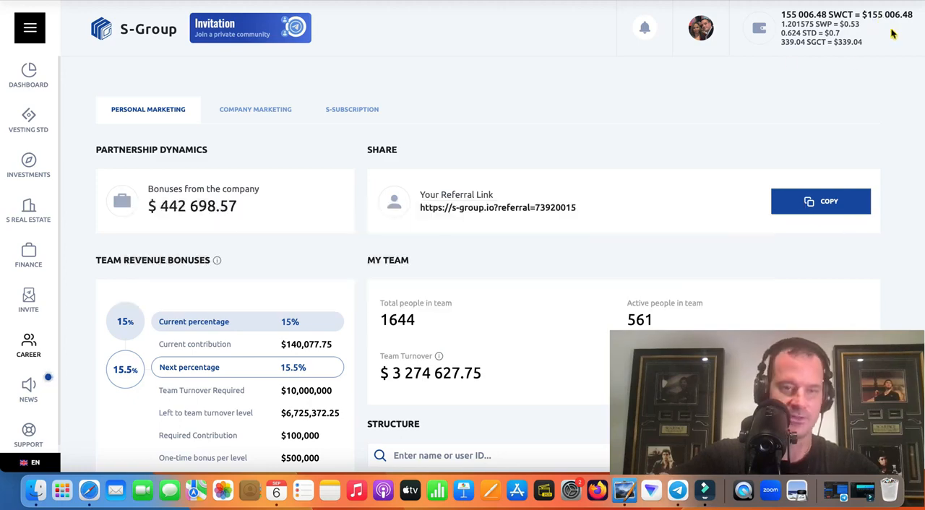
# Scroll down the Career partnership page to review the bonus tiers.
pyautogui.scroll(-3)
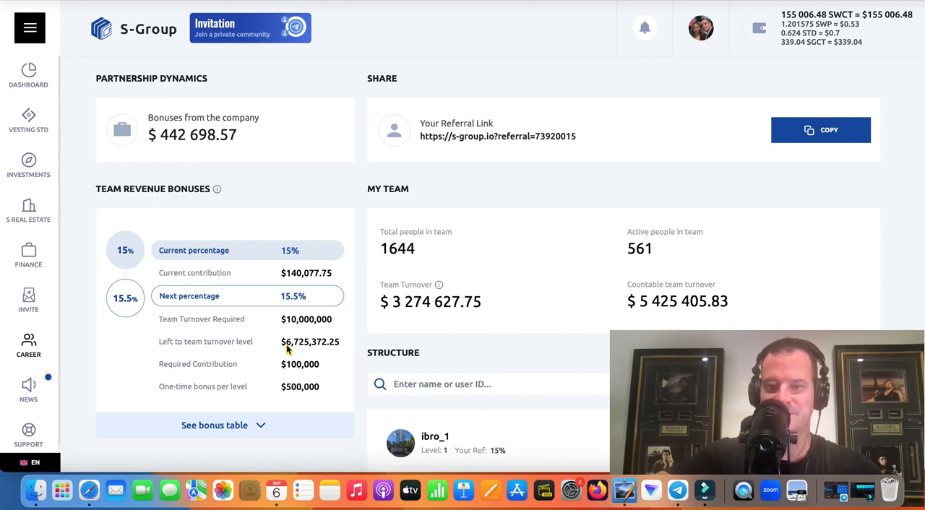
pyautogui.moveTo(304, 350)
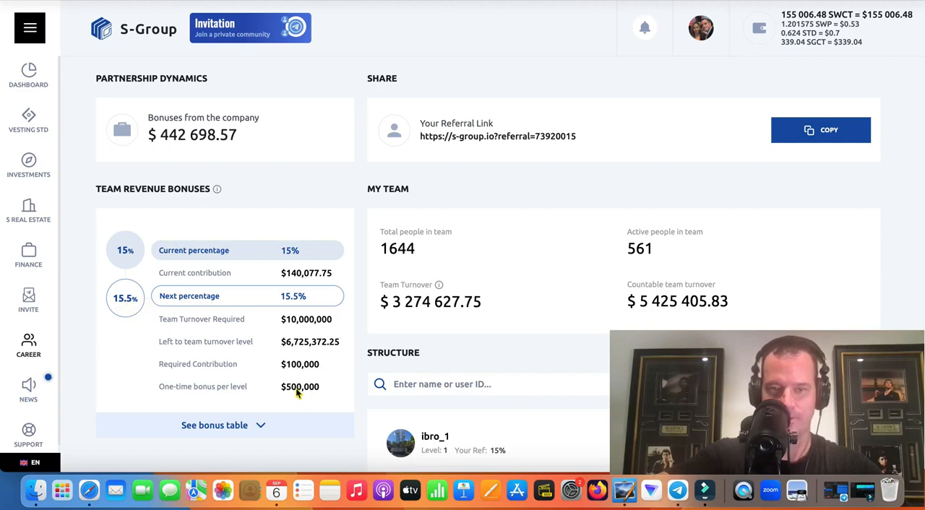
pyautogui.moveTo(301, 398)
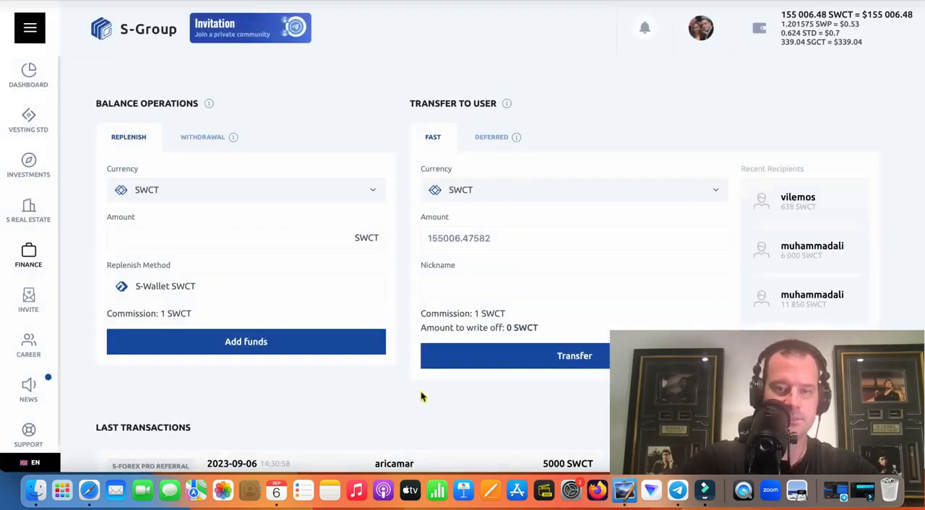
pyautogui.scroll(-3)
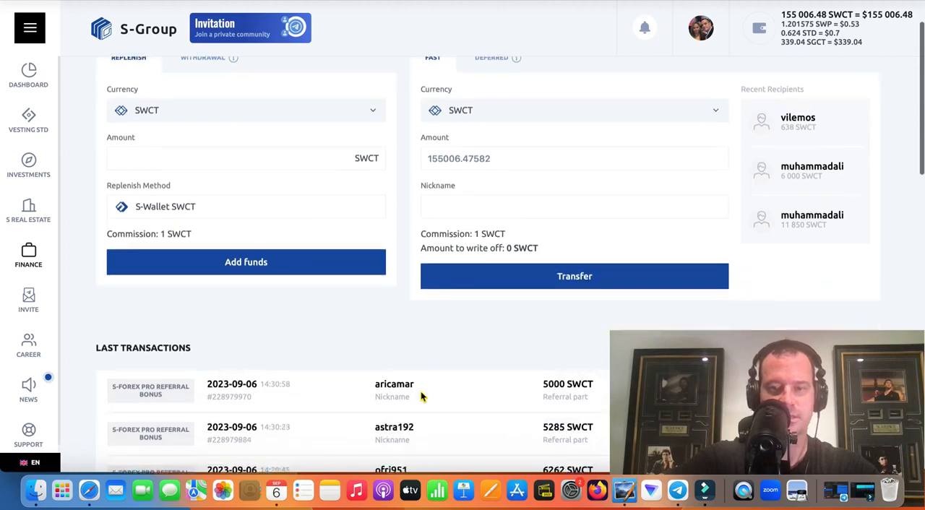
pyautogui.scroll(-3)
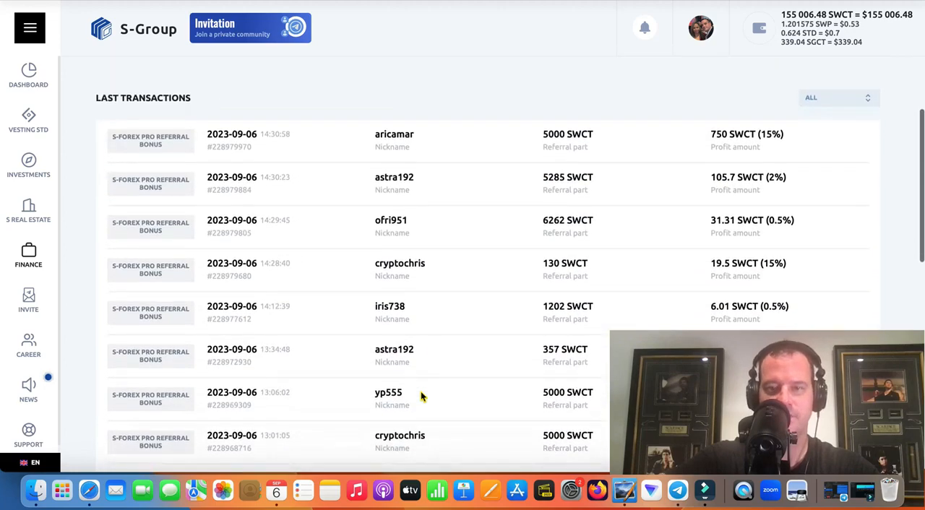
pyautogui.scroll(-3)
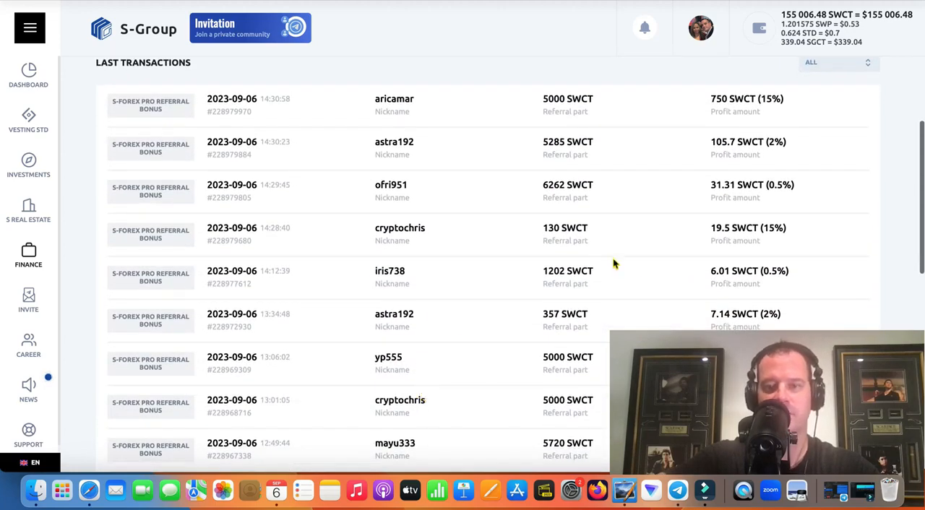
pyautogui.moveTo(505, 283)
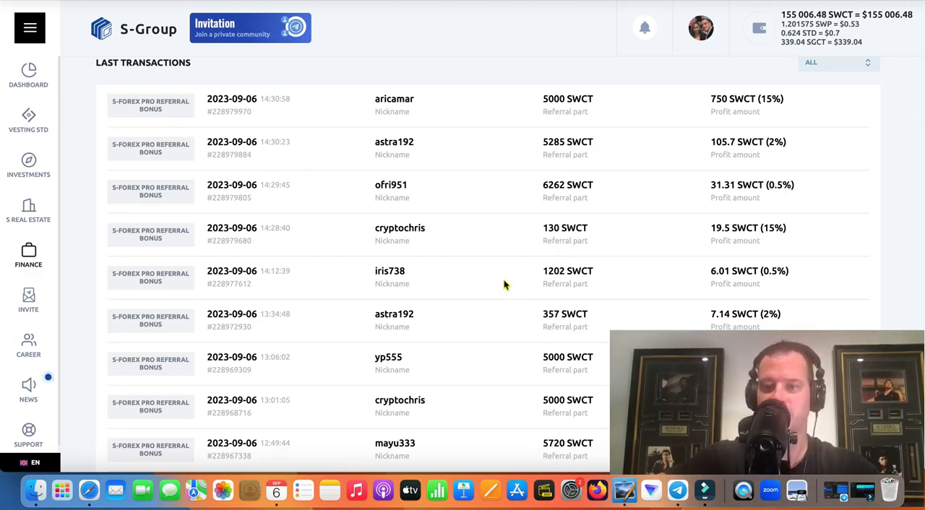
pyautogui.moveTo(576, 240)
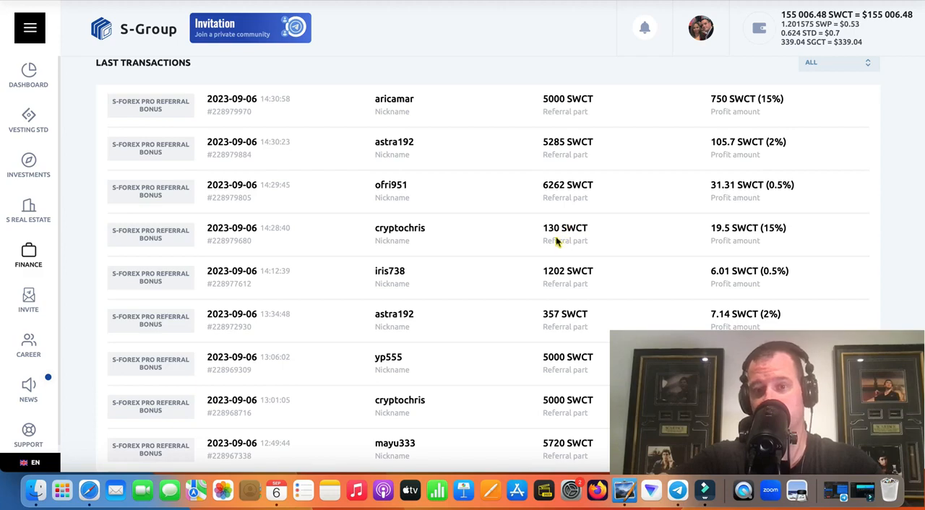
pyautogui.scroll(-3)
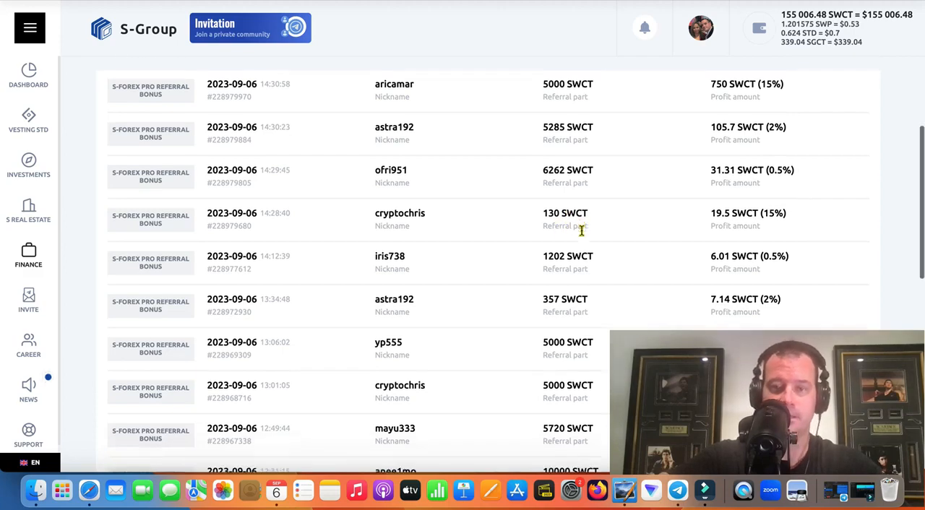
pyautogui.scroll(-3)
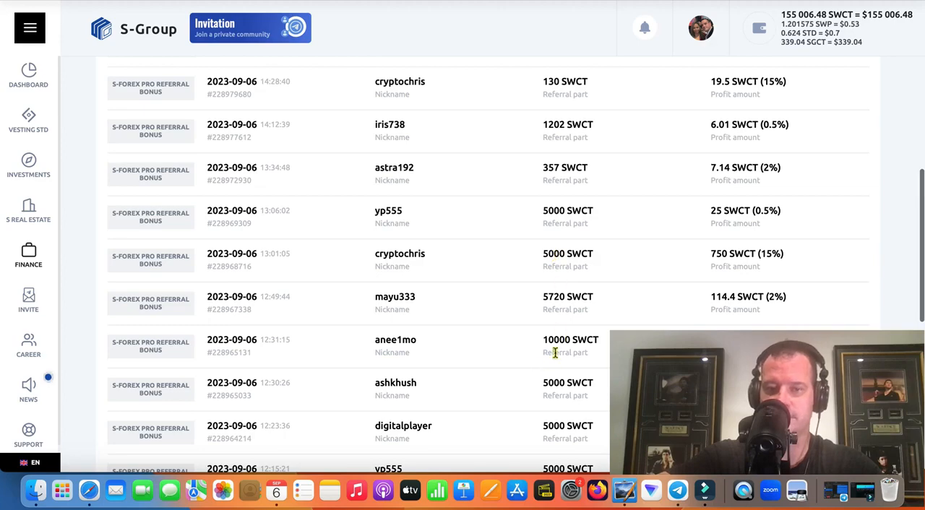
pyautogui.scroll(-3)
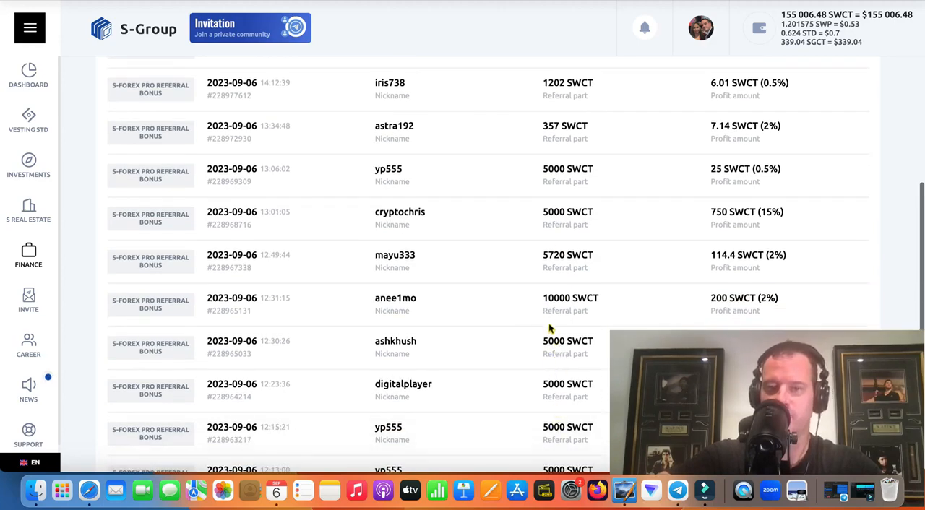
pyautogui.scroll(-3)
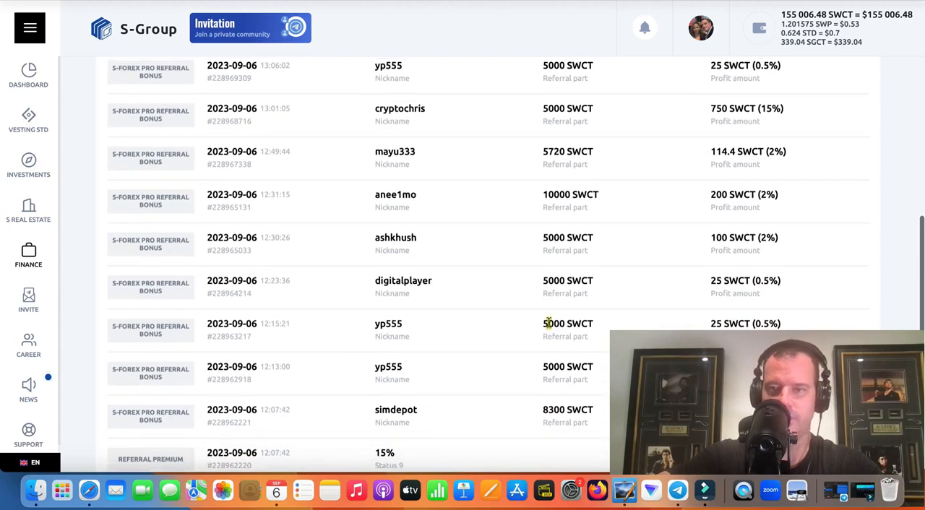
pyautogui.scroll(3)
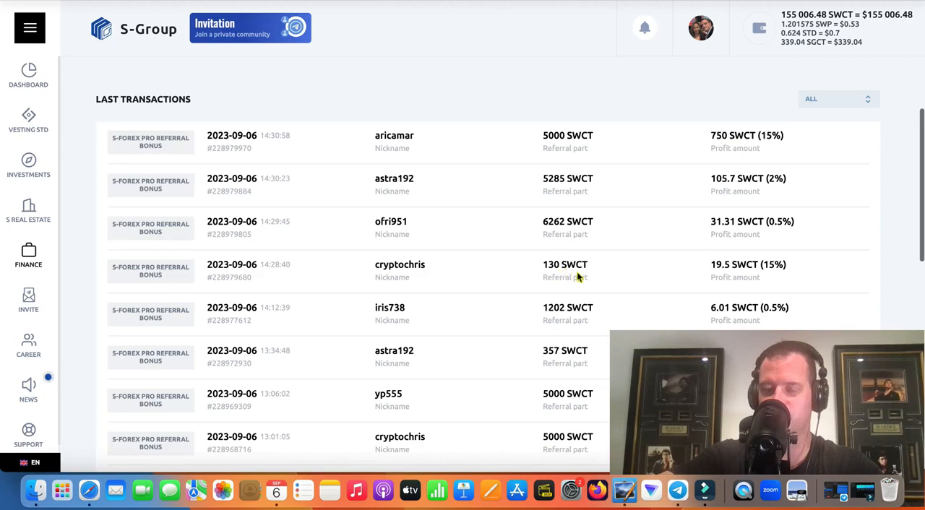
pyautogui.moveTo(562, 340)
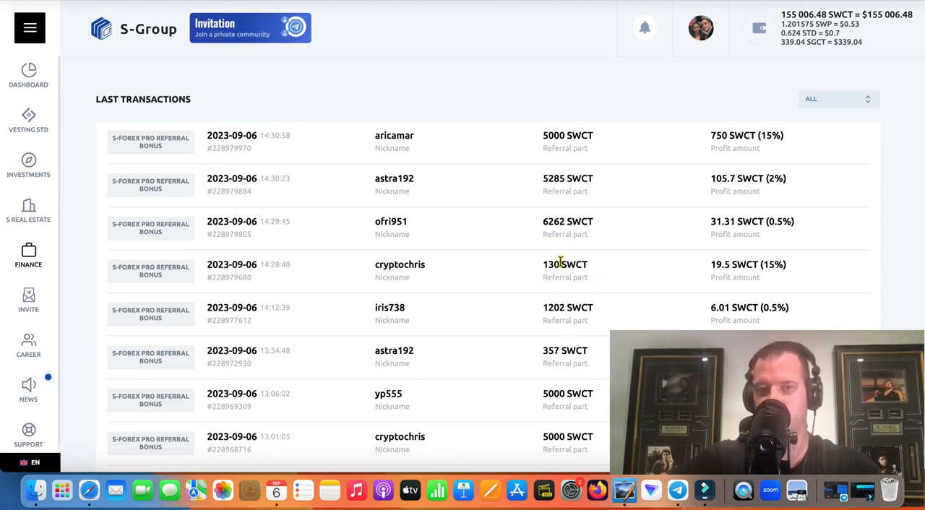
pyautogui.moveTo(558, 280)
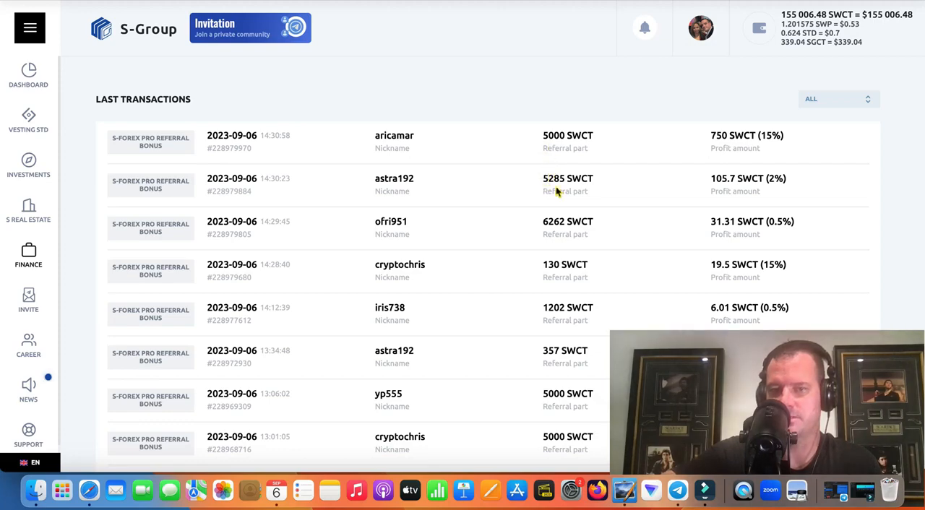
pyautogui.scroll(-3)
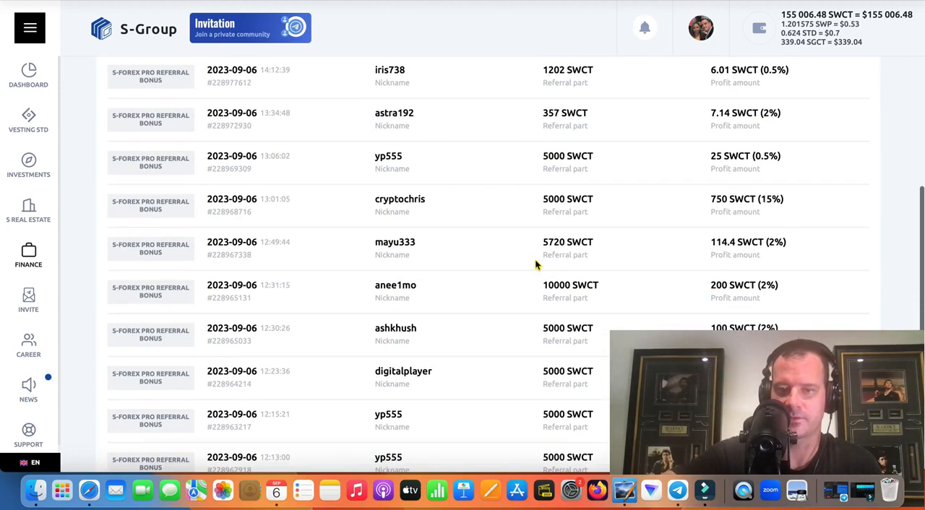
pyautogui.scroll(-3)
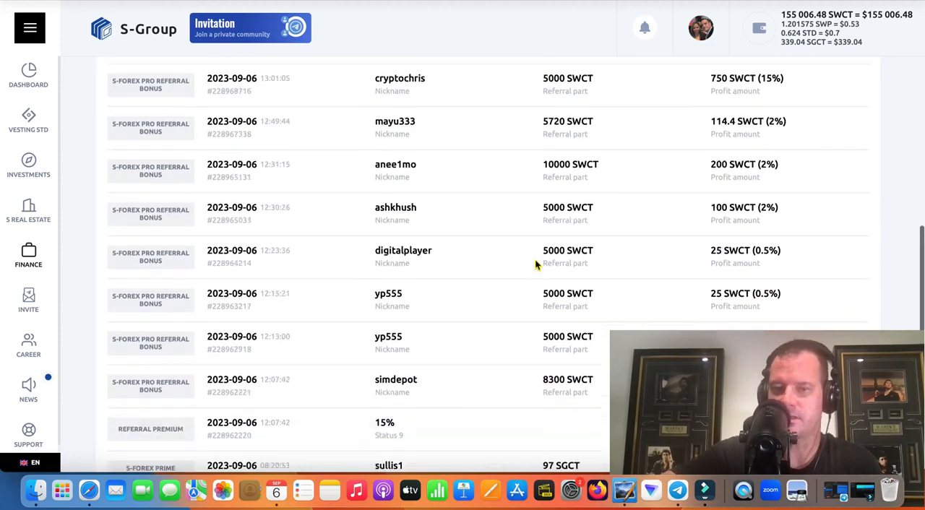
pyautogui.scroll(-3)
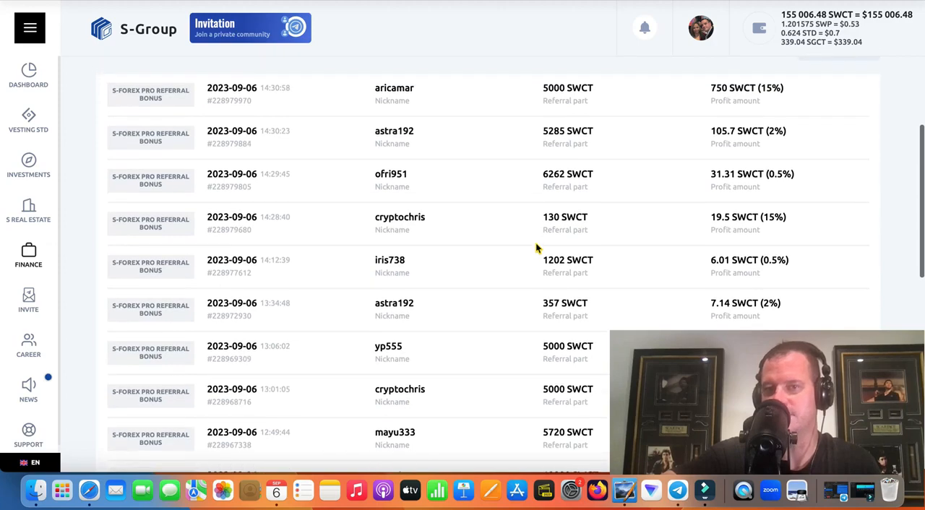
pyautogui.moveTo(532, 151)
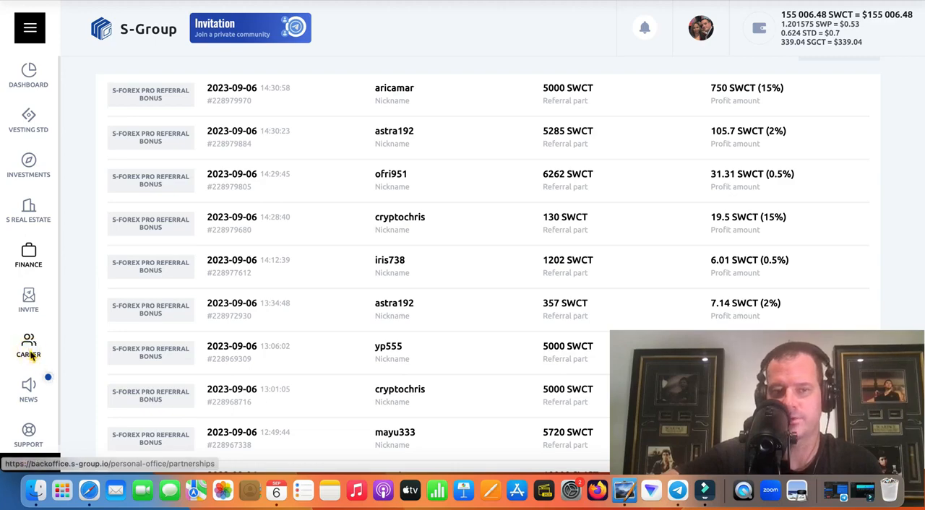
pyautogui.click(28, 346)
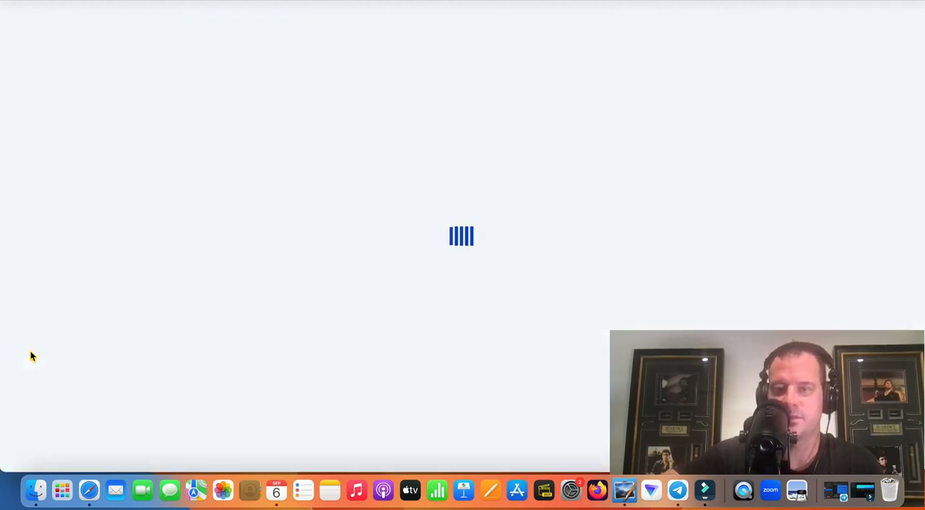
pyautogui.moveTo(319, 211)
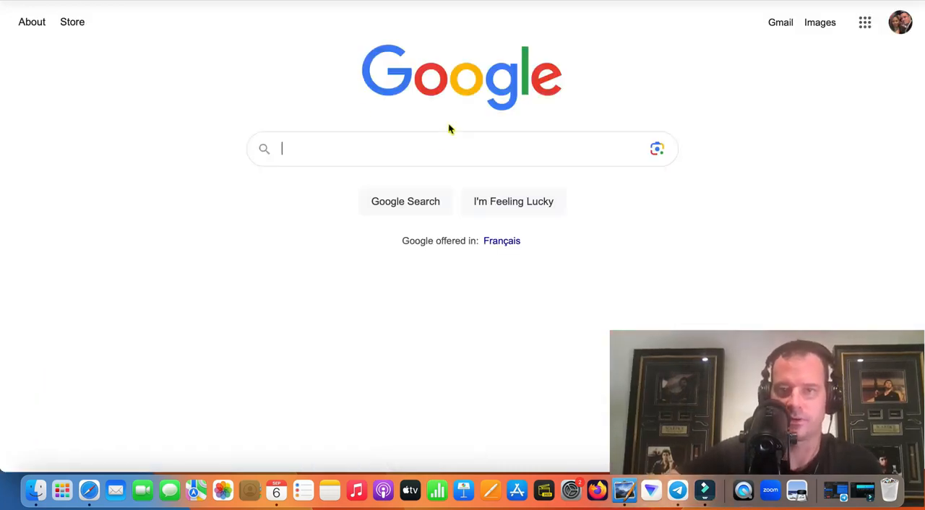
pyautogui.write('2962542 -3274627')
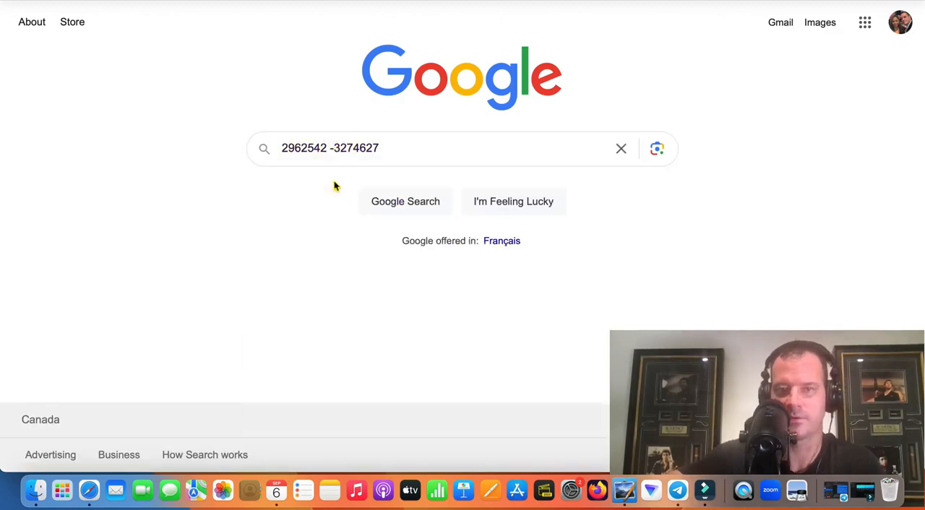
pyautogui.click(405, 201)
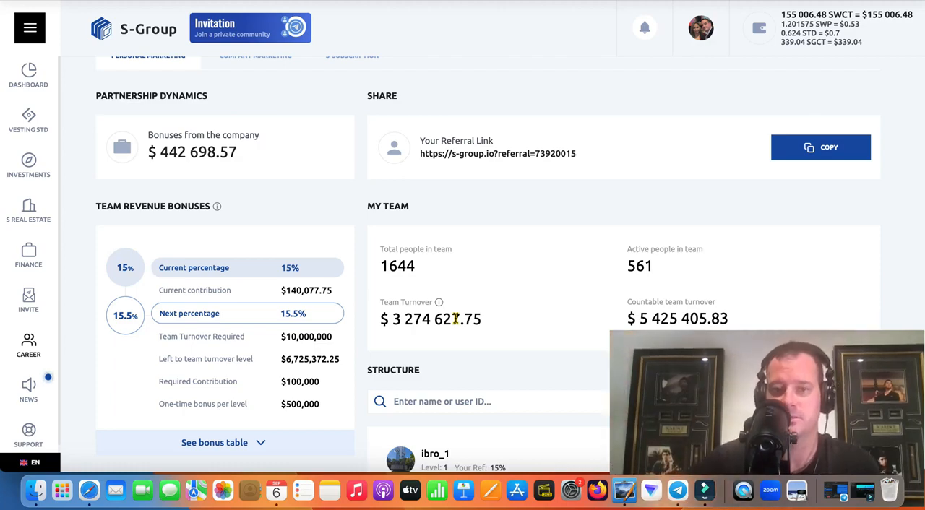
pyautogui.moveTo(382, 328)
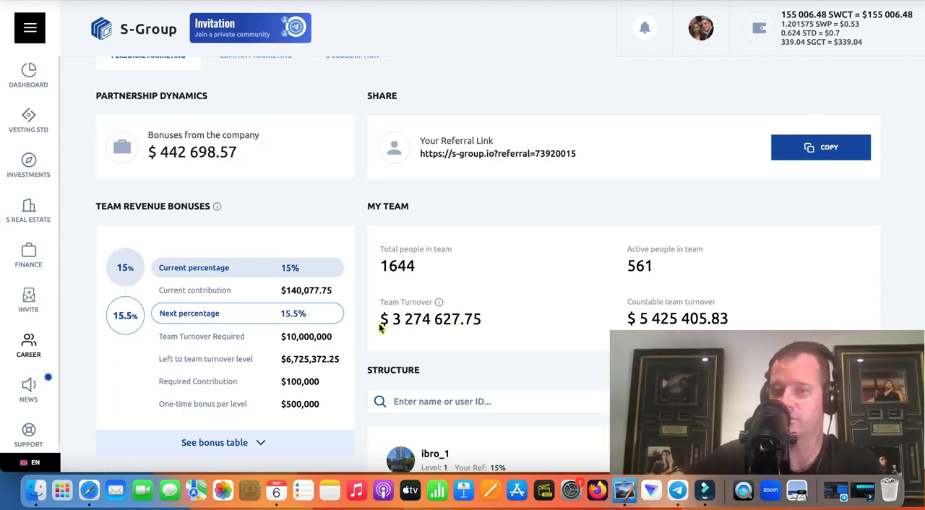
pyautogui.moveTo(361, 357)
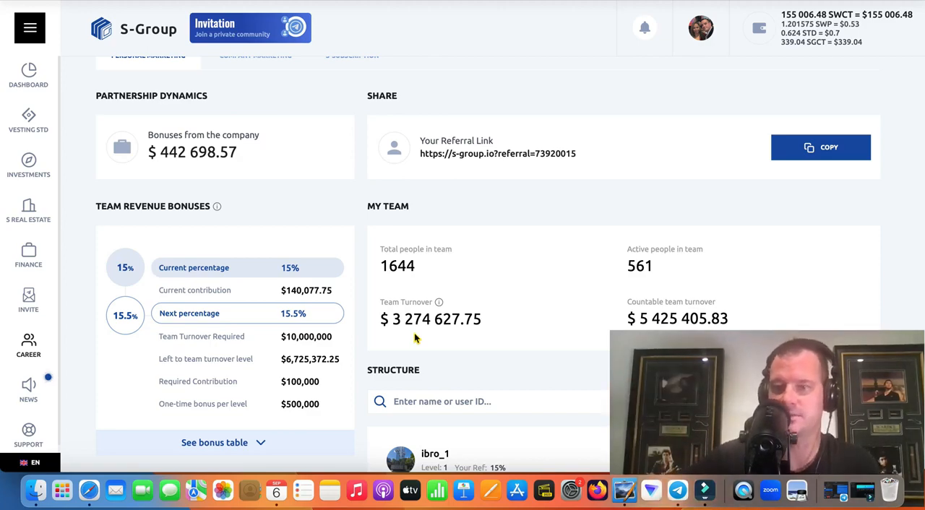
pyautogui.moveTo(412, 335)
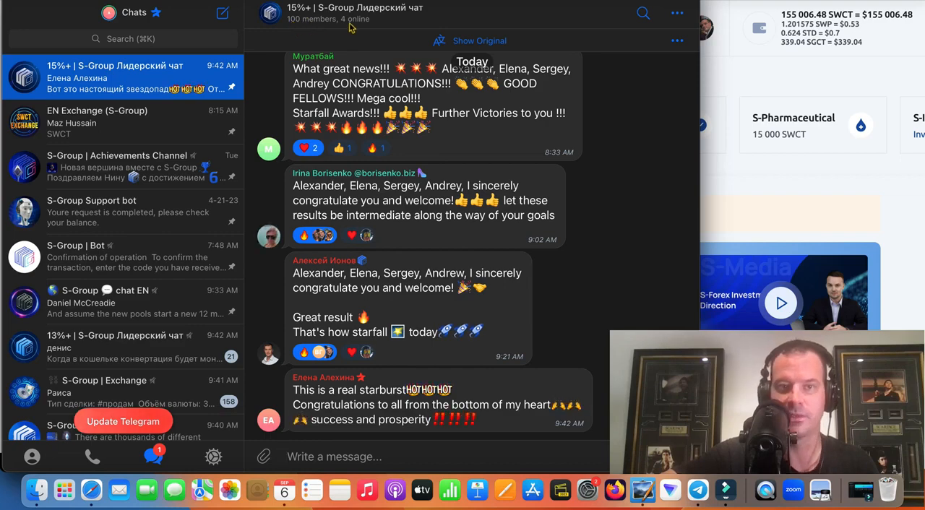
pyautogui.moveTo(289, 306)
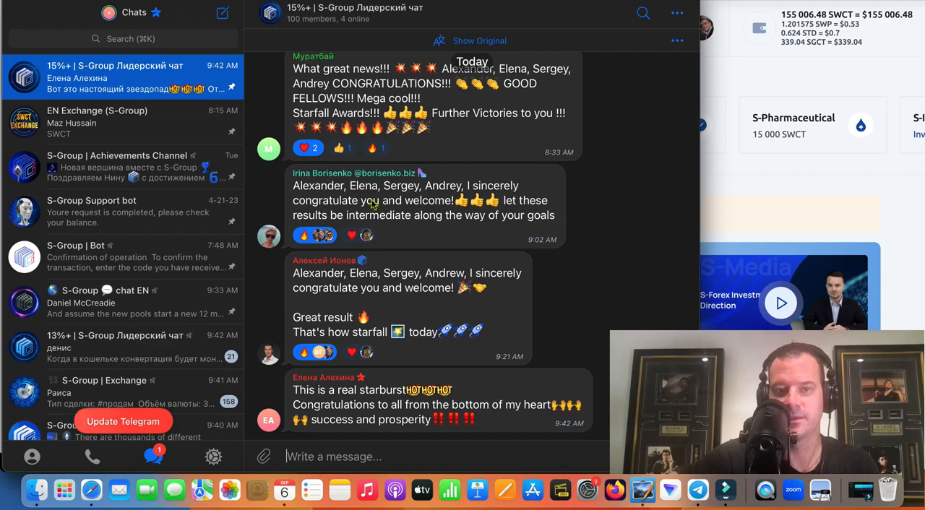
pyautogui.moveTo(769, 78)
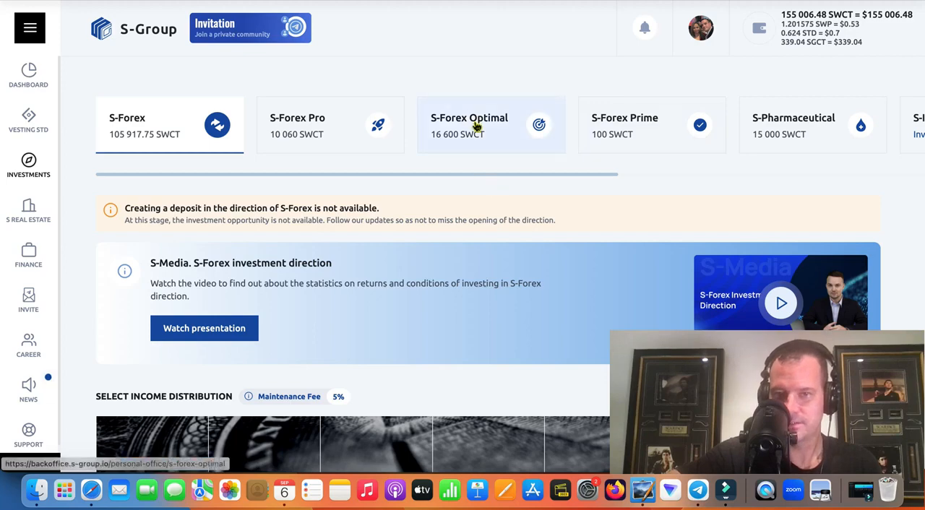
pyautogui.moveTo(541, 28)
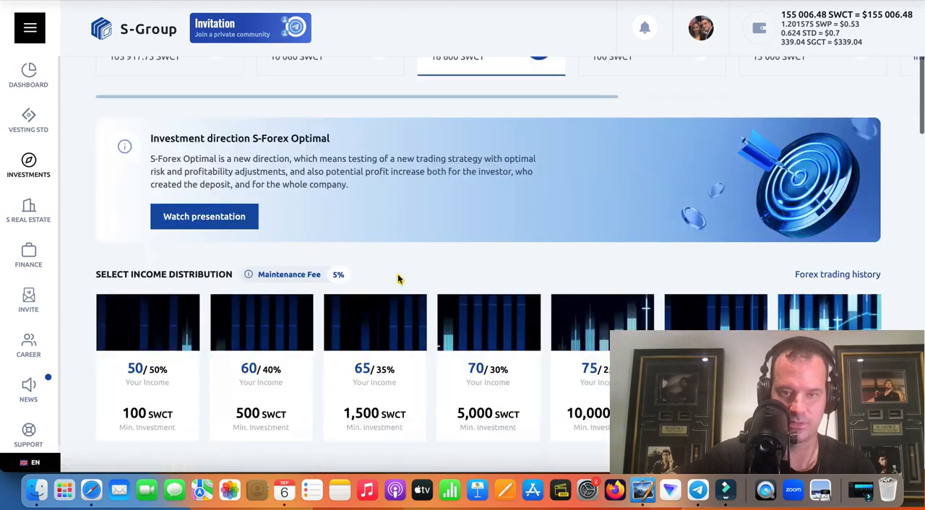
# Start a 50,000 SWCT investment in the S-Forex Optimal 85/15 package and proceed to 2FA.
pyautogui.scroll(-3)
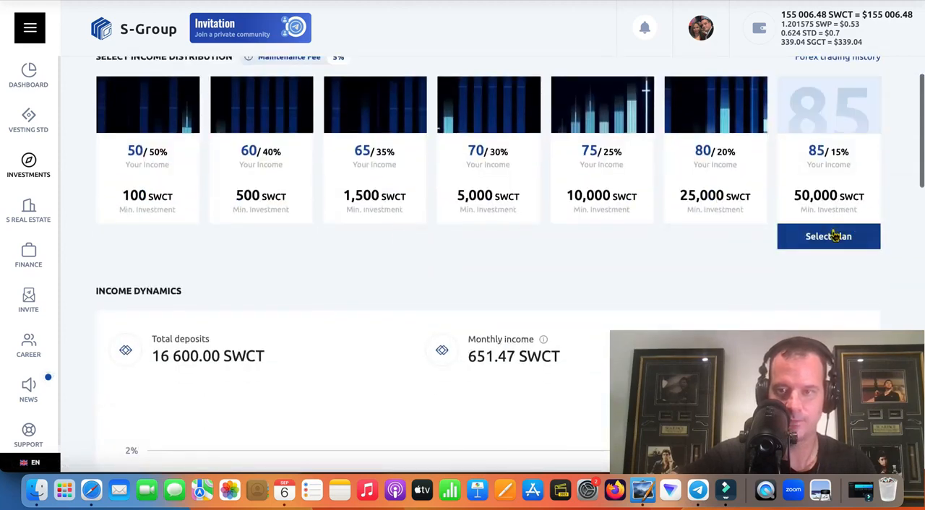
pyautogui.click(828, 237)
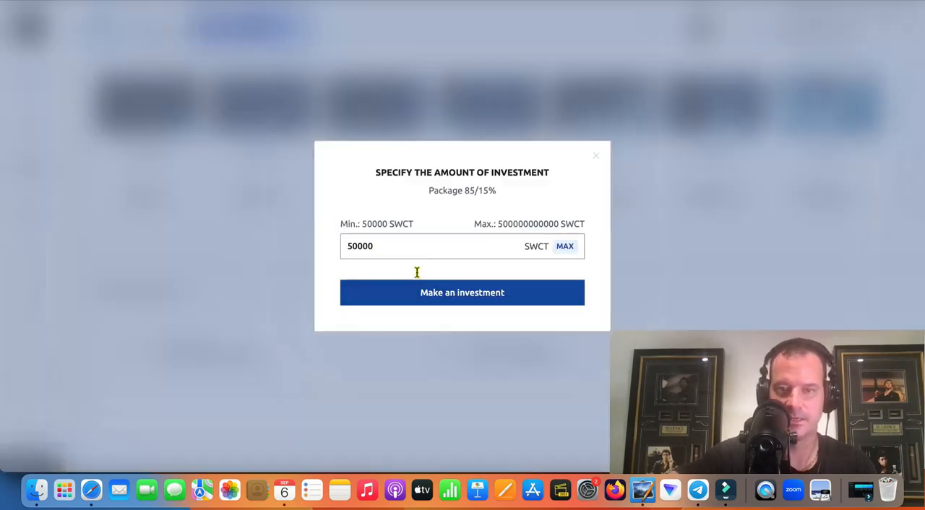
pyautogui.click(463, 292)
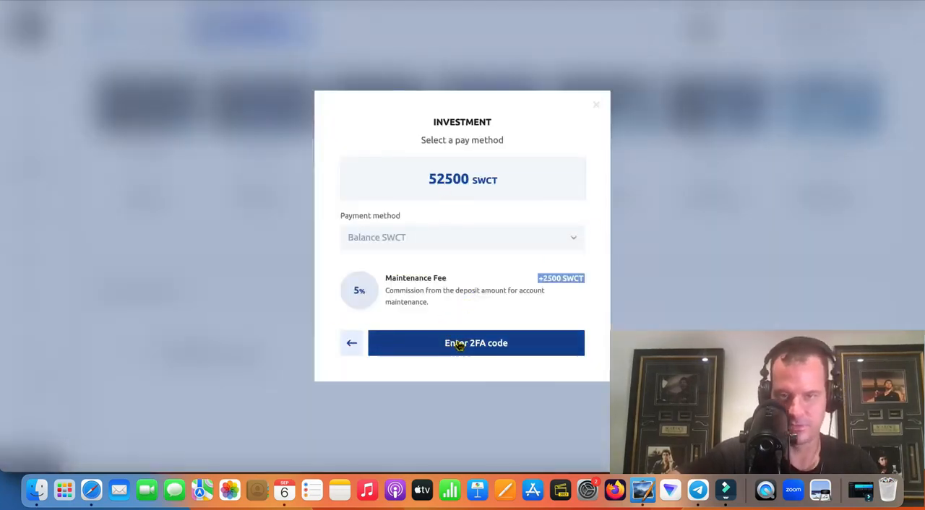
pyautogui.click(477, 343)
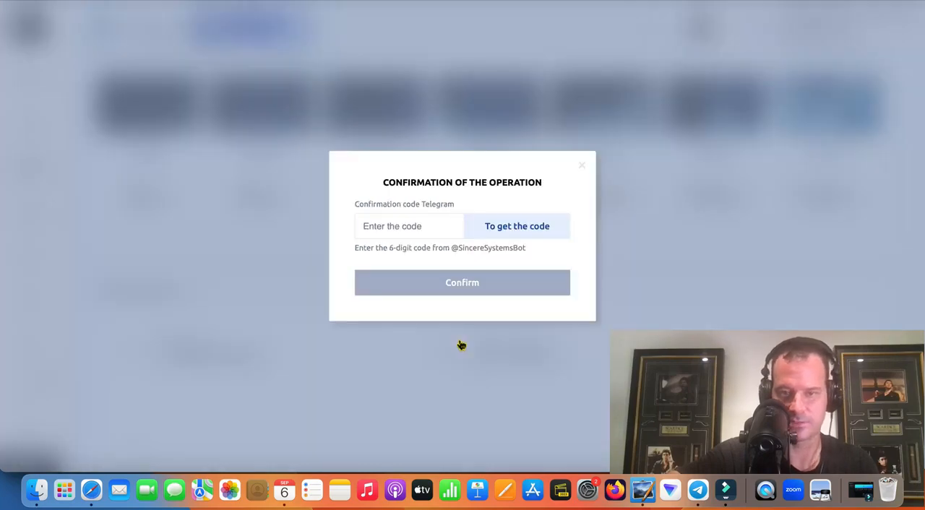
pyautogui.click(517, 225)
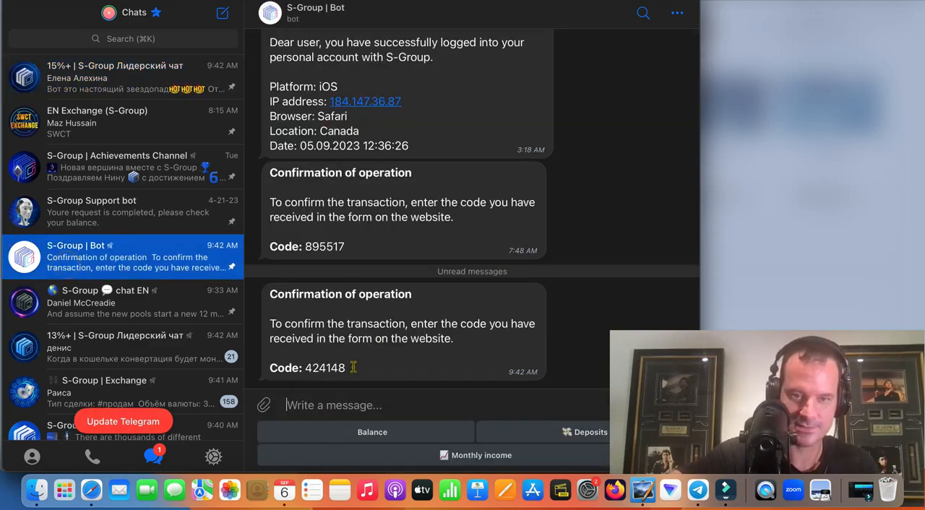
pyautogui.doubleClick(325, 367)
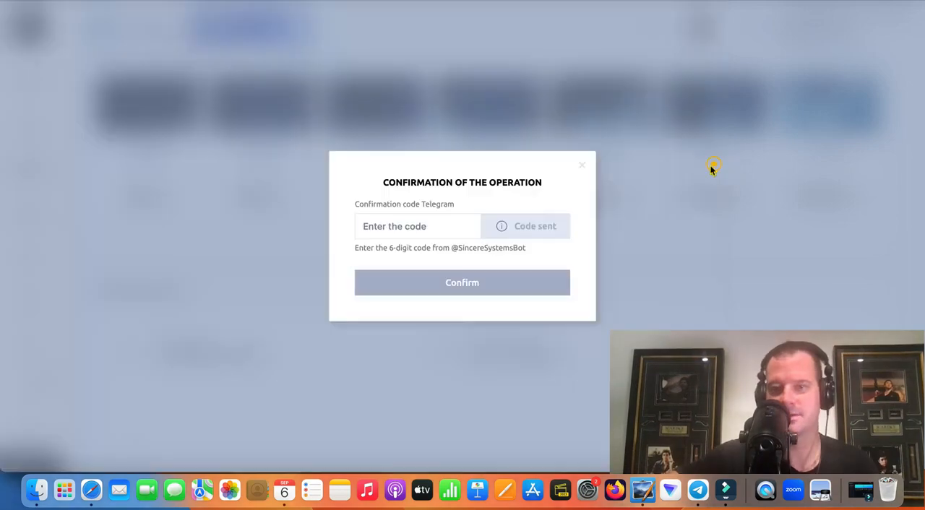
pyautogui.click(418, 226)
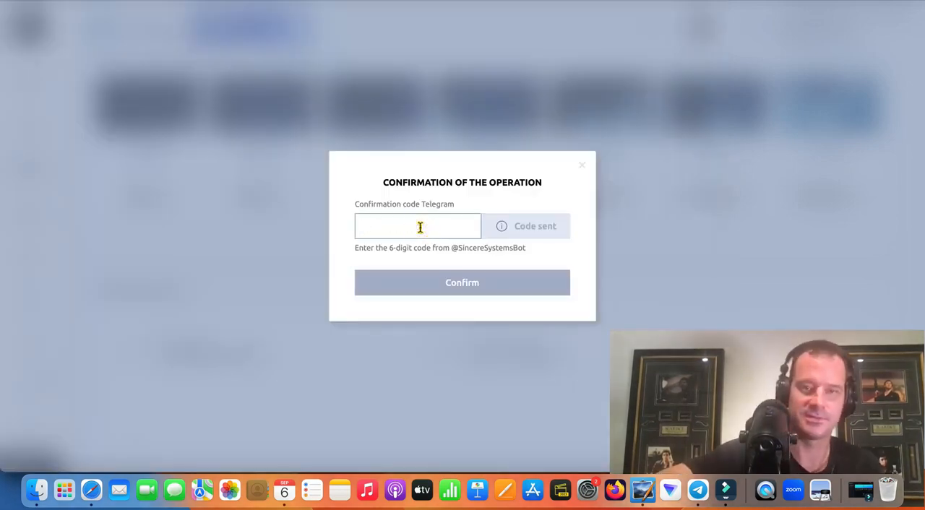
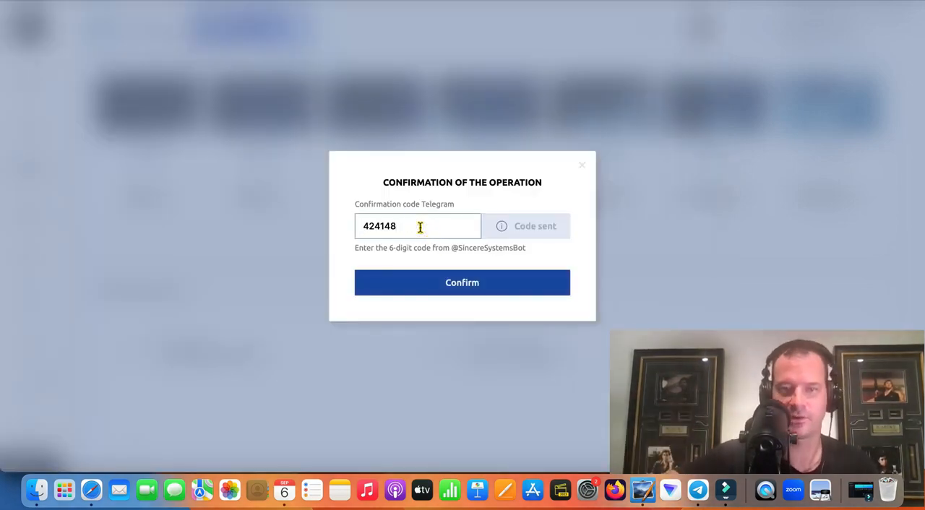
pyautogui.click(463, 282)
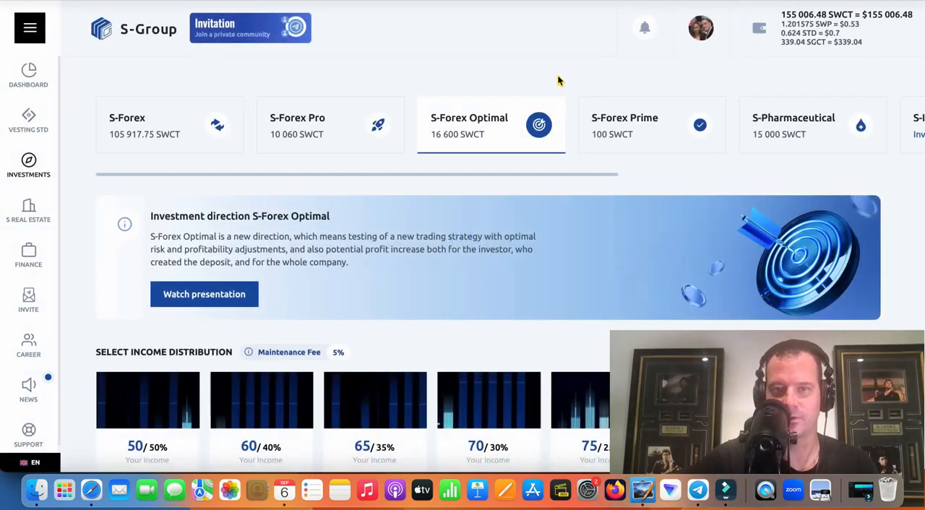
pyautogui.moveTo(434, 170)
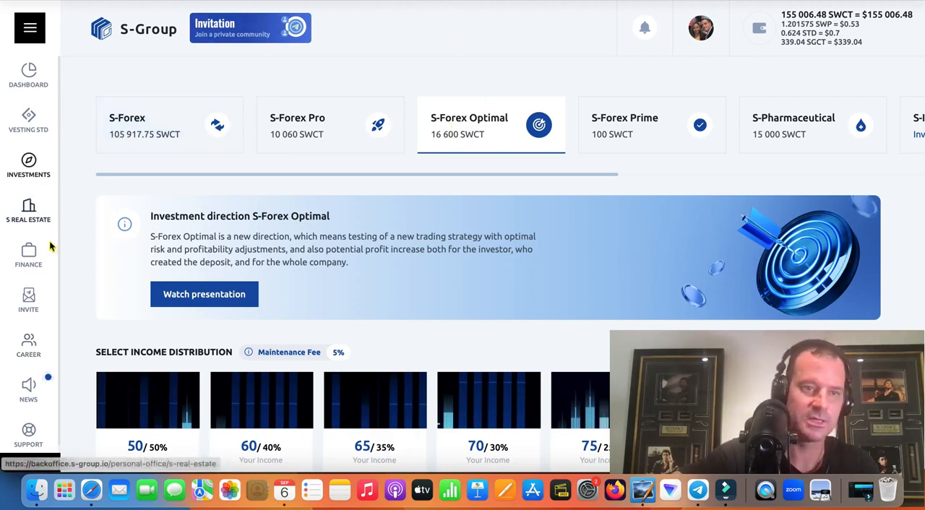
# Reload S-Forex Optimal and check Total deposits now read 66,600 SWCT.
pyautogui.click(29, 161)
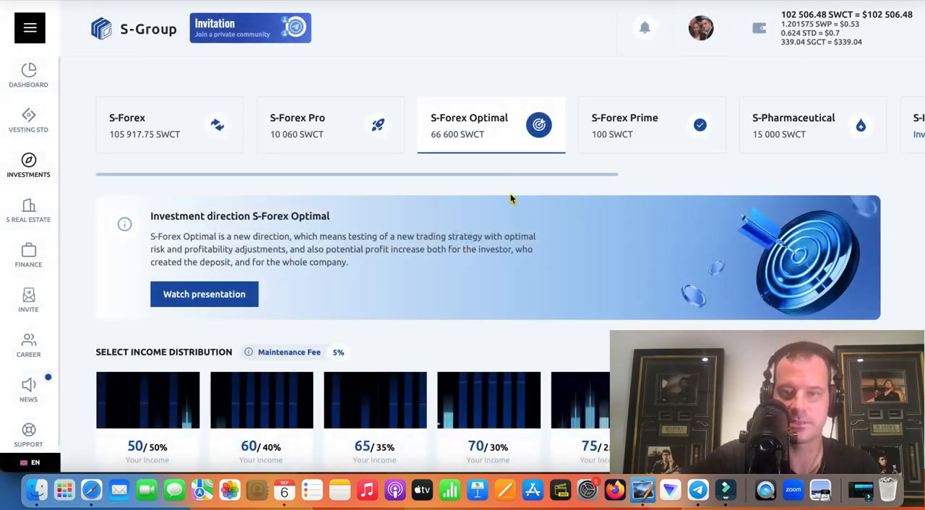
pyautogui.scroll(-3)
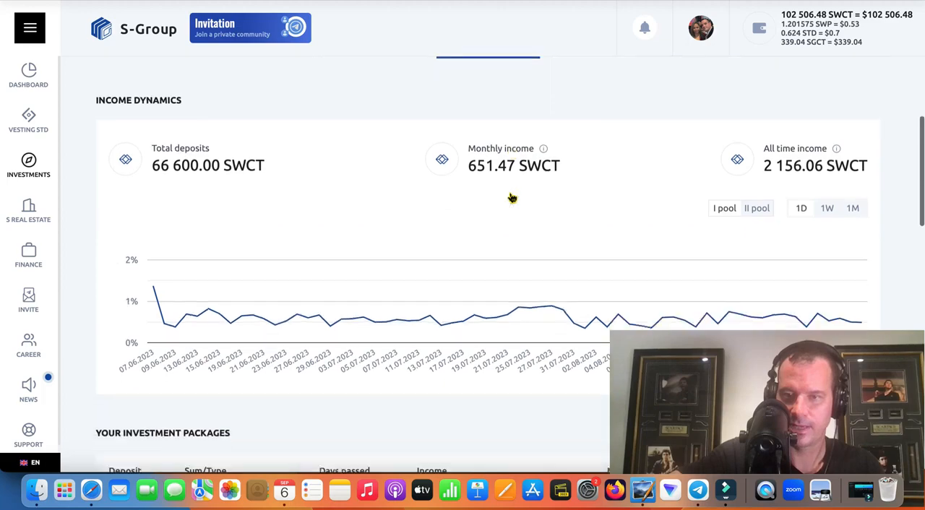
pyautogui.scroll(3)
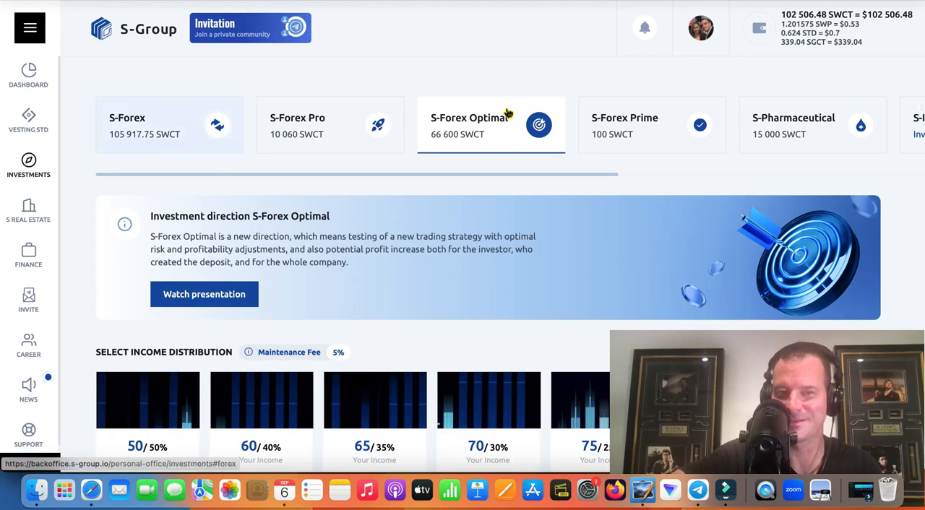
pyautogui.scroll(-3)
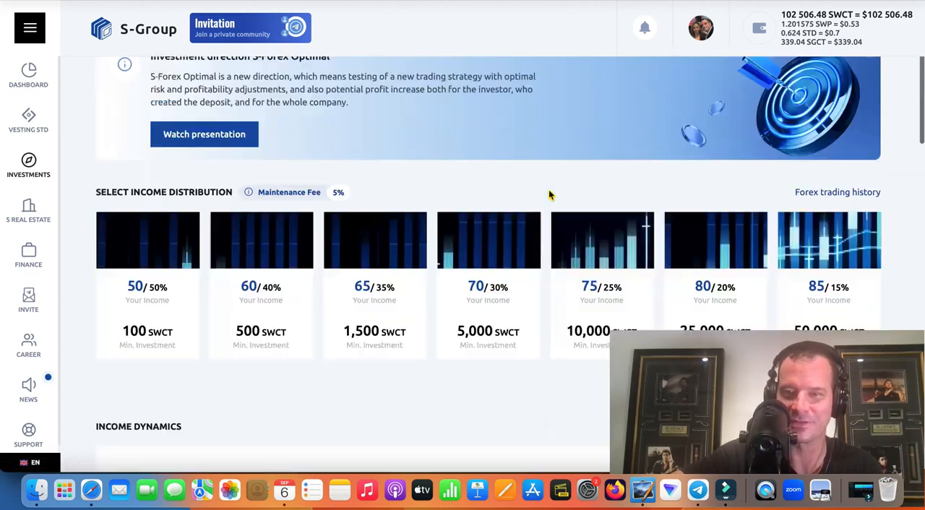
pyautogui.scroll(-3)
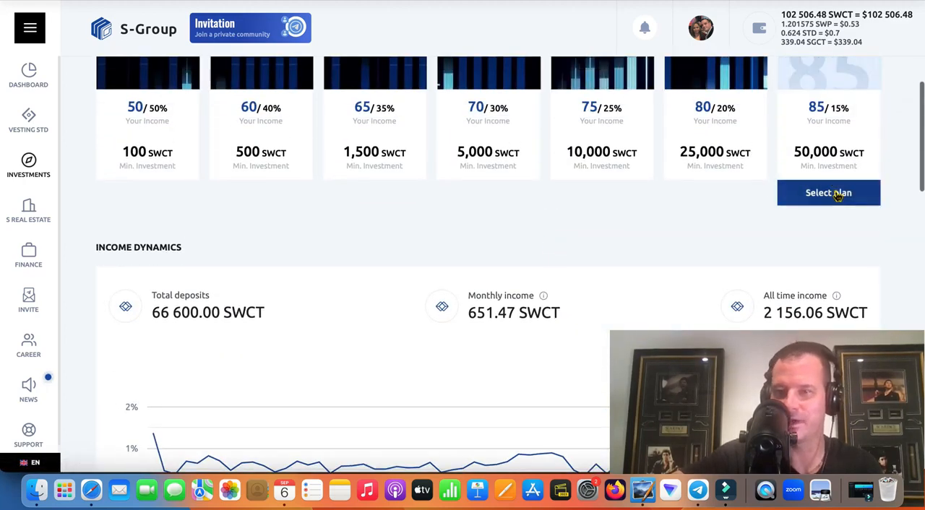
# Start a second 50,000 SWCT investment in the 85/15 package and proceed to 2FA.
pyautogui.click(829, 193)
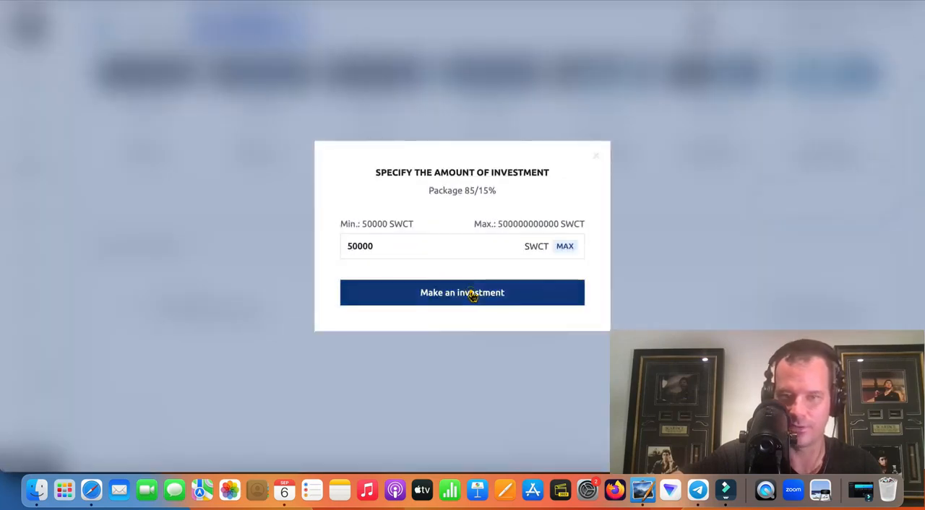
pyautogui.click(463, 292)
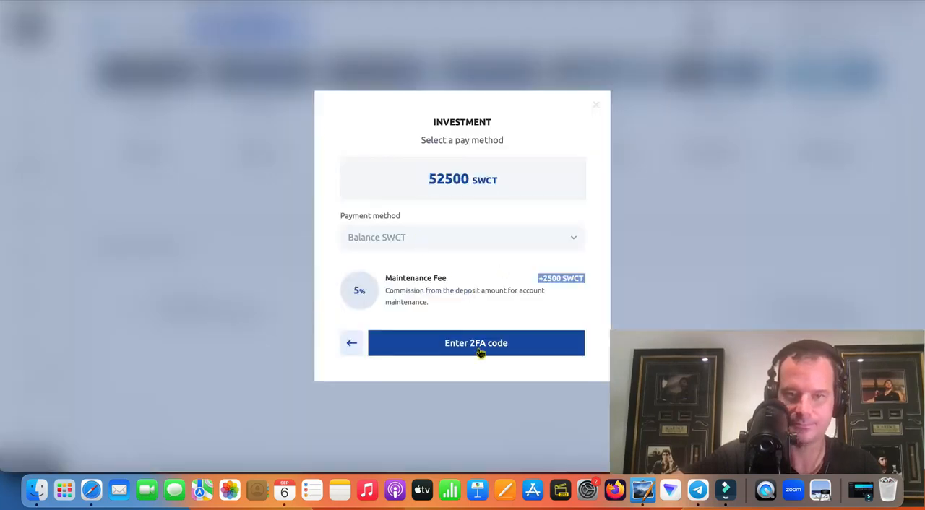
pyautogui.click(477, 343)
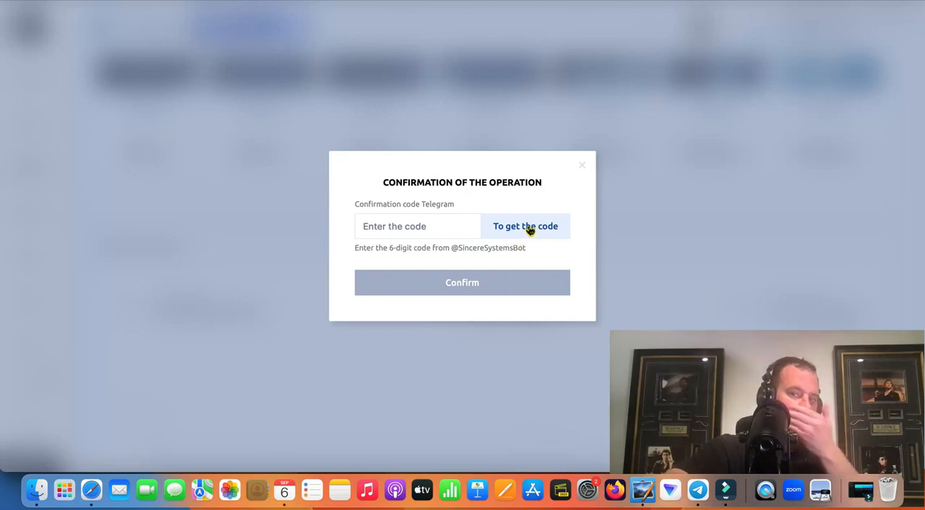
# Confirm the second investment with a new Telegram bot code.
pyautogui.click(526, 225)
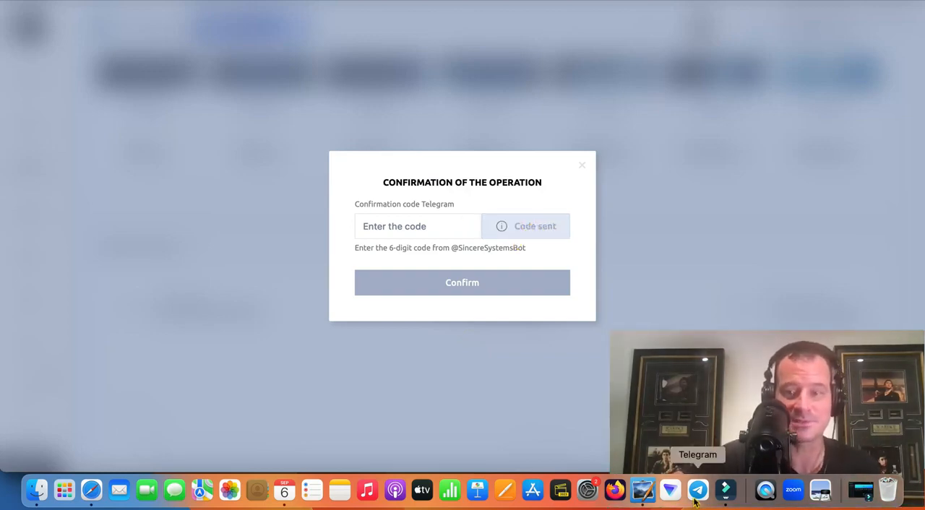
pyautogui.click(697, 491)
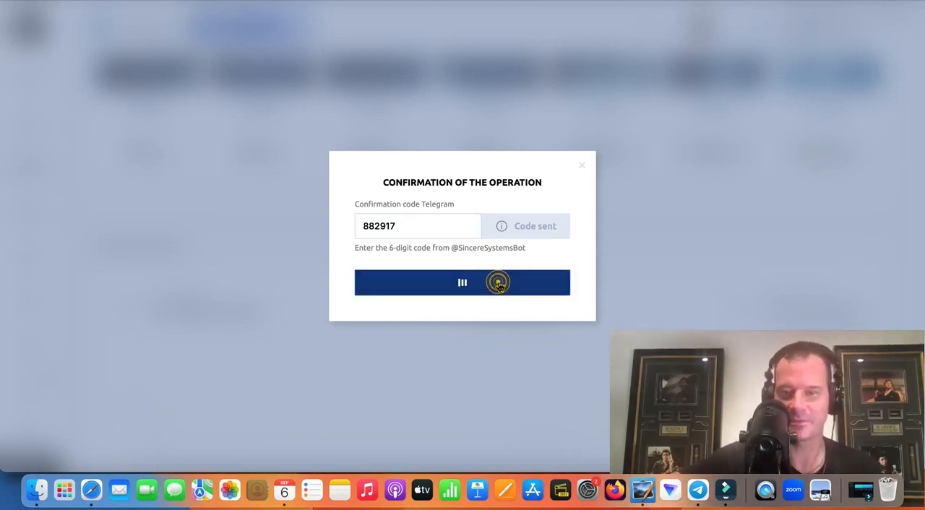
pyautogui.click(463, 282)
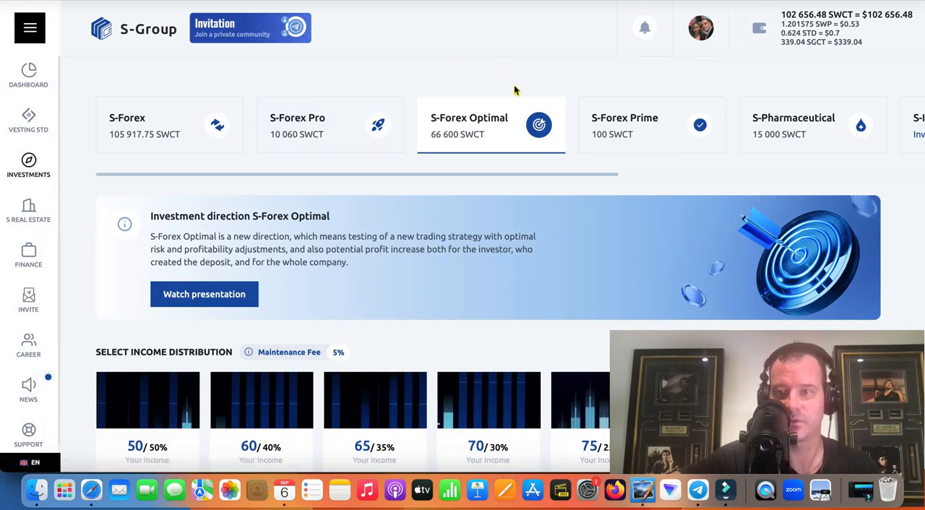
pyautogui.moveTo(452, 66)
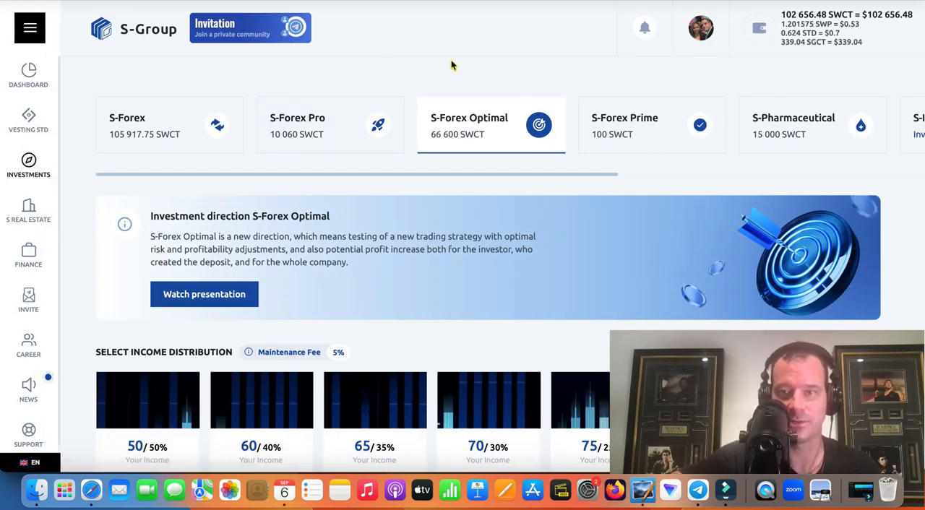
pyautogui.moveTo(564, 81)
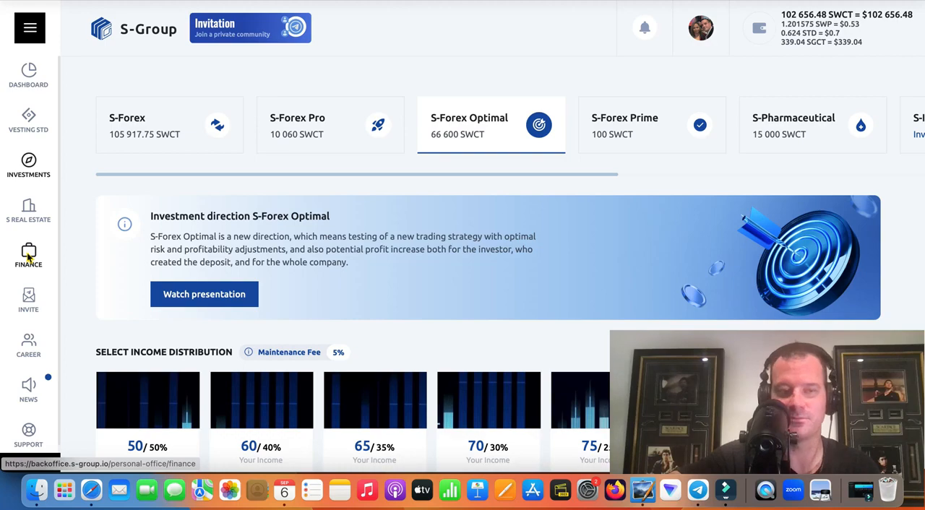
# Return to the main S-Forex investment page showing 50,156.48 SWCT balance.
pyautogui.click(29, 257)
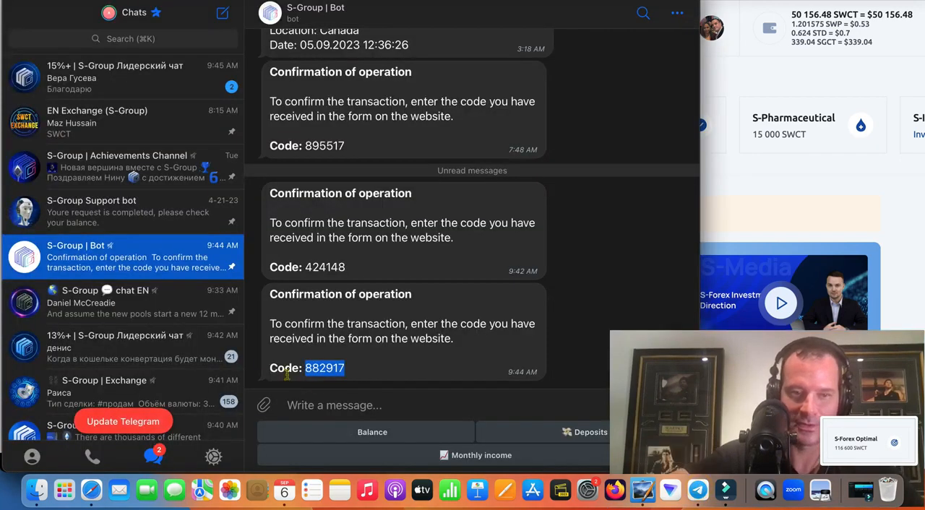
# Post the Optimal screenshot to S-Group chat EN with caption 'WoW look where I am ... Optimal haha'.
pyautogui.click(123, 303)
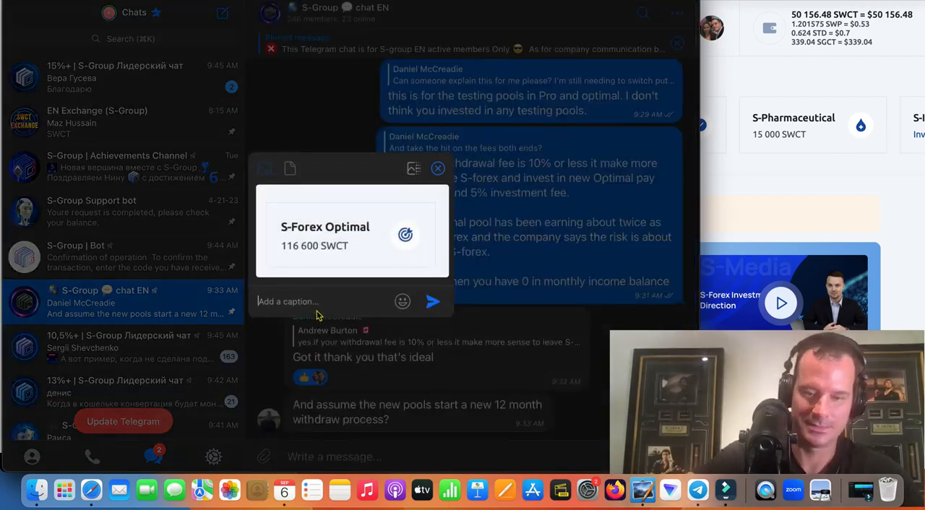
pyautogui.write('WoW')
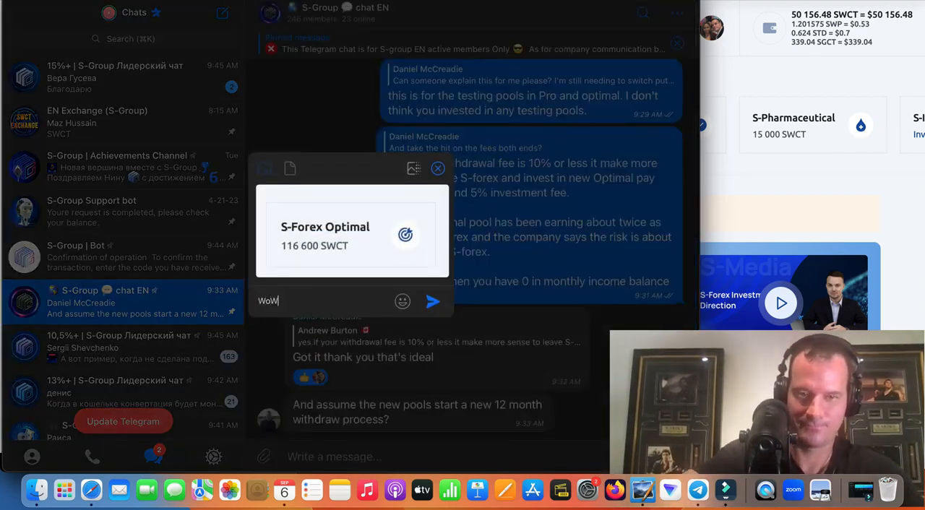
pyautogui.write('look w')
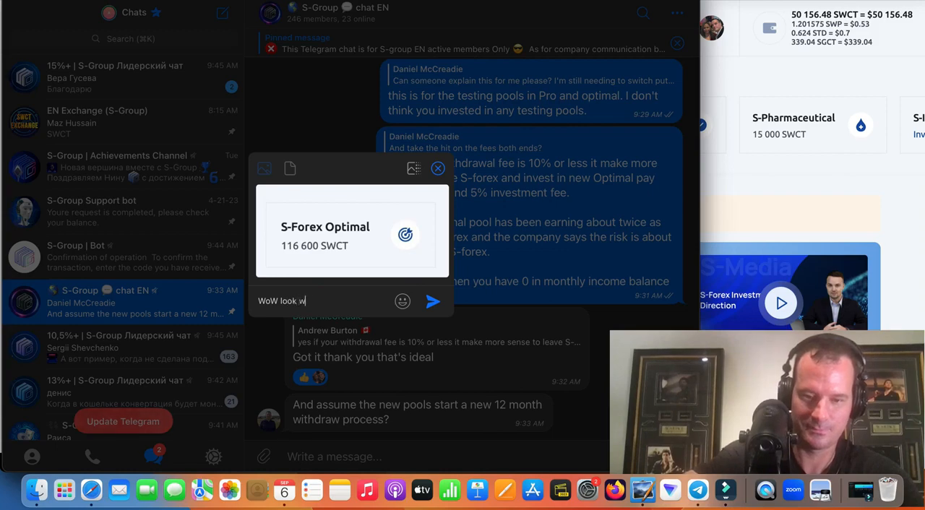
pyautogui.write('here I am now in')
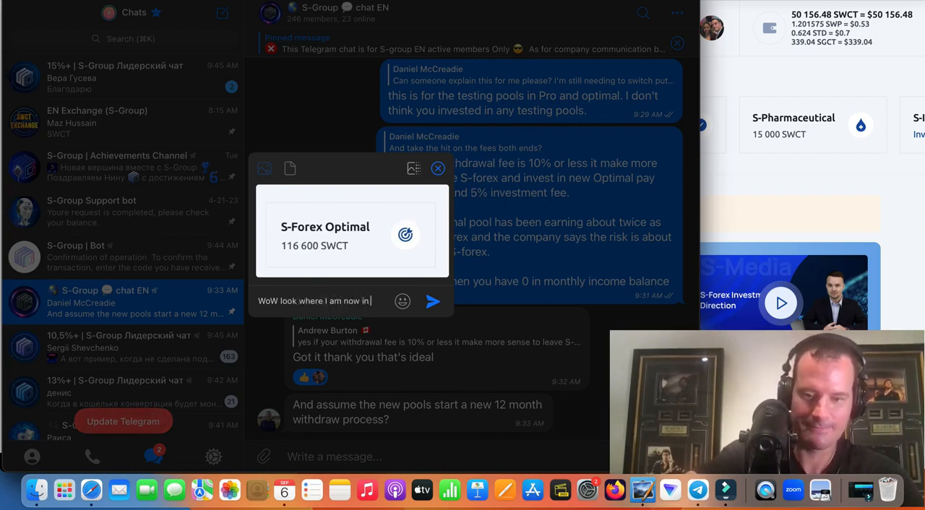
pyautogui.write('Optimal 🙂')
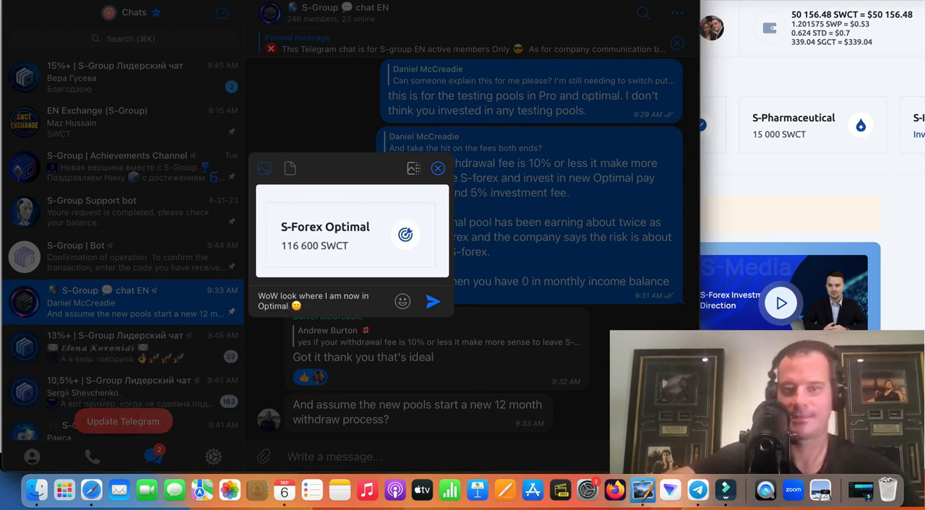
pyautogui.write('haha')
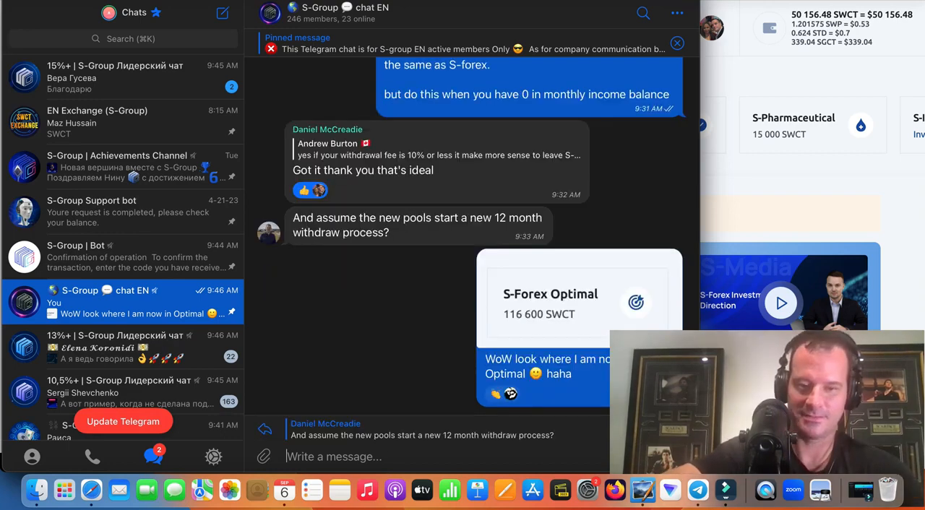
pyautogui.write('yes')
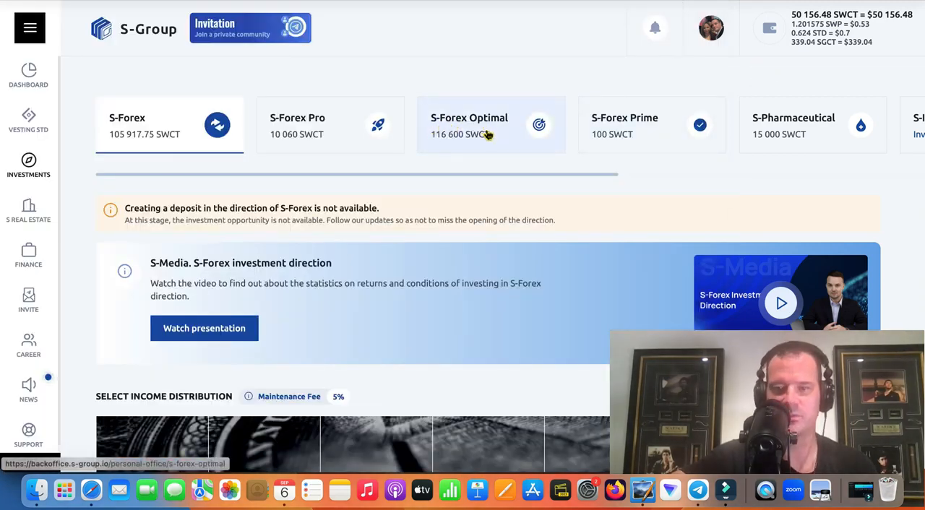
pyautogui.moveTo(497, 165)
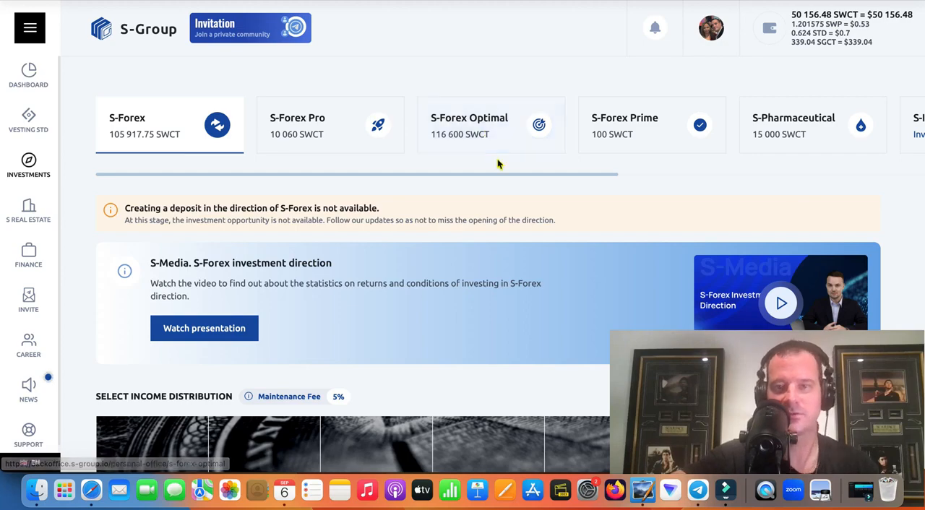
pyautogui.moveTo(503, 164)
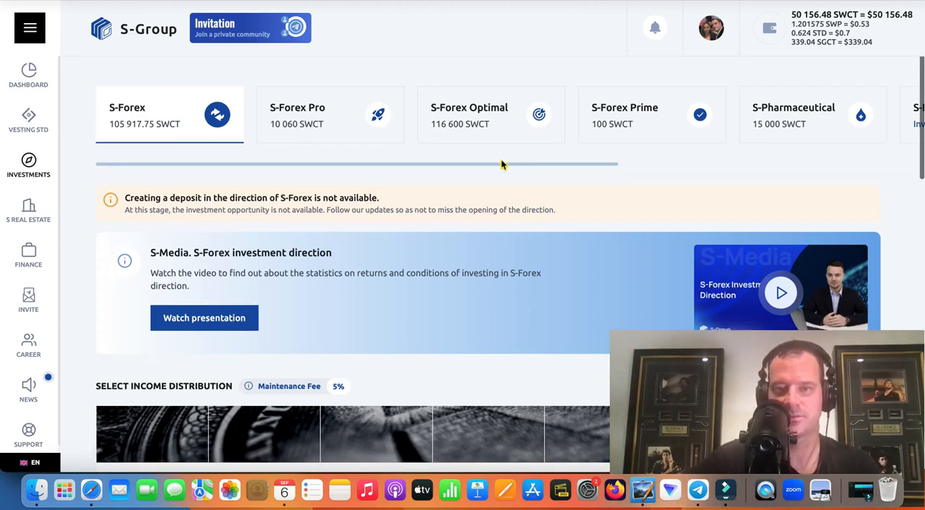
# Scroll down the S-Forex page to the returns chart and investment packages.
pyautogui.scroll(-3)
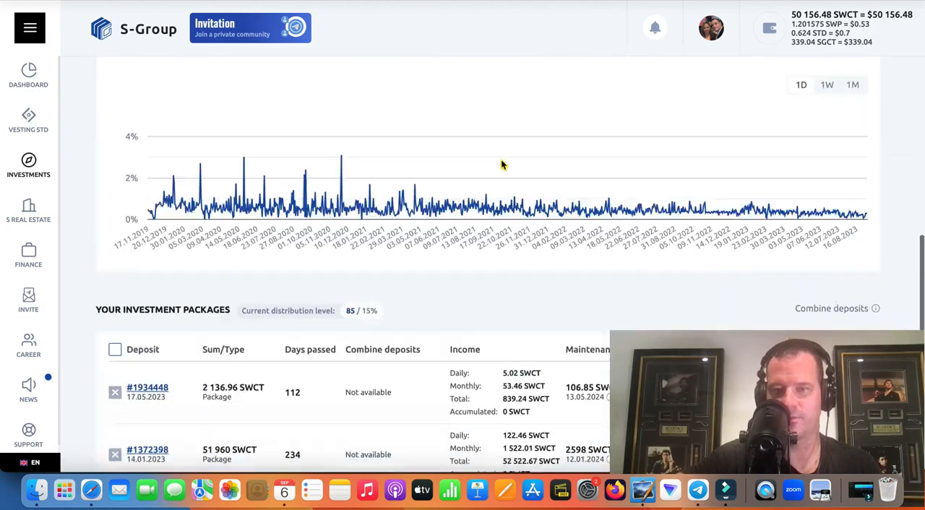
pyautogui.scroll(-3)
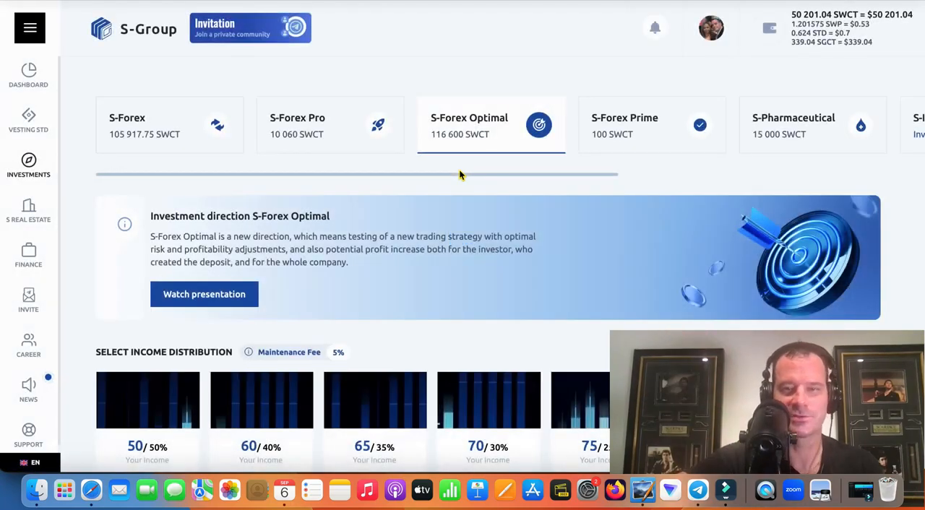
pyautogui.scroll(-3)
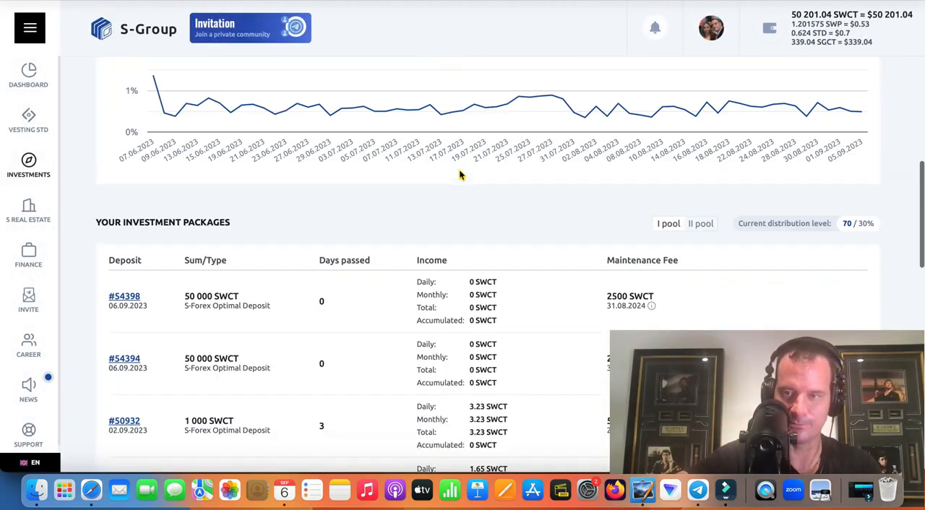
pyautogui.scroll(-3)
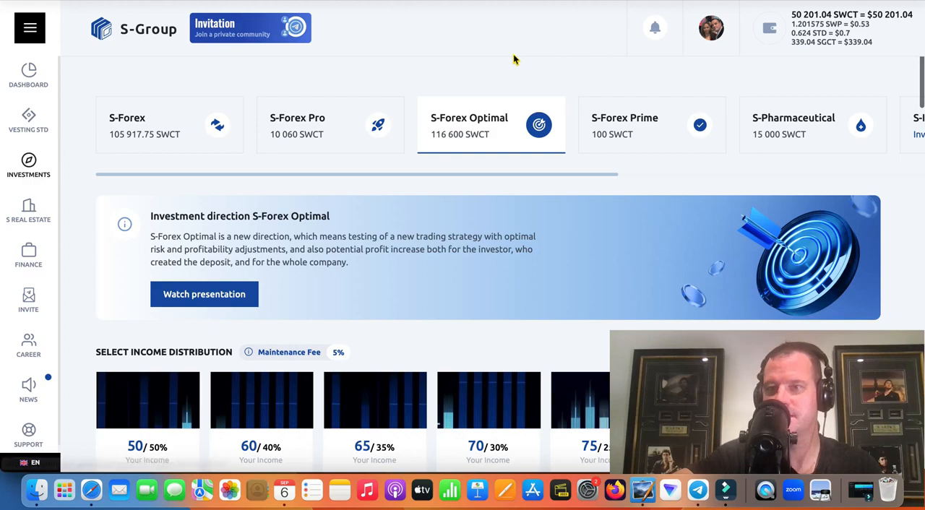
pyautogui.moveTo(697, 75)
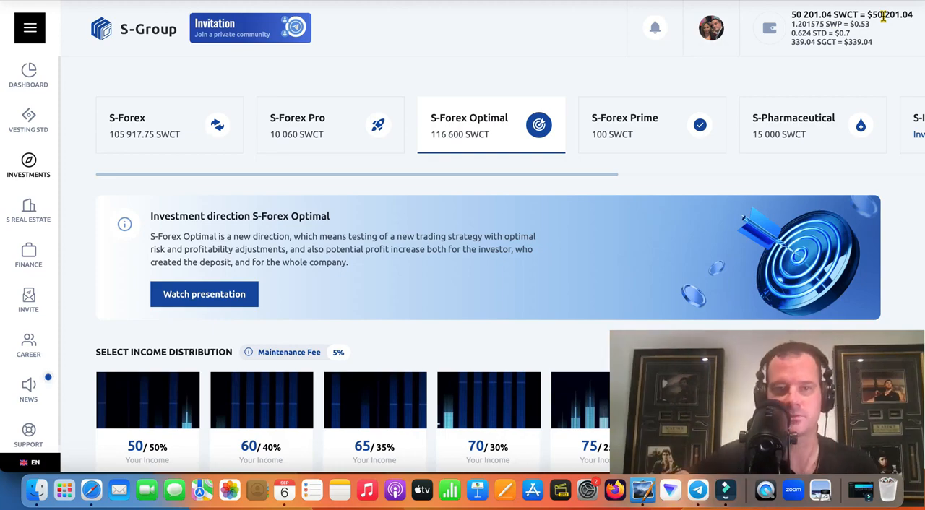
pyautogui.moveTo(29, 344)
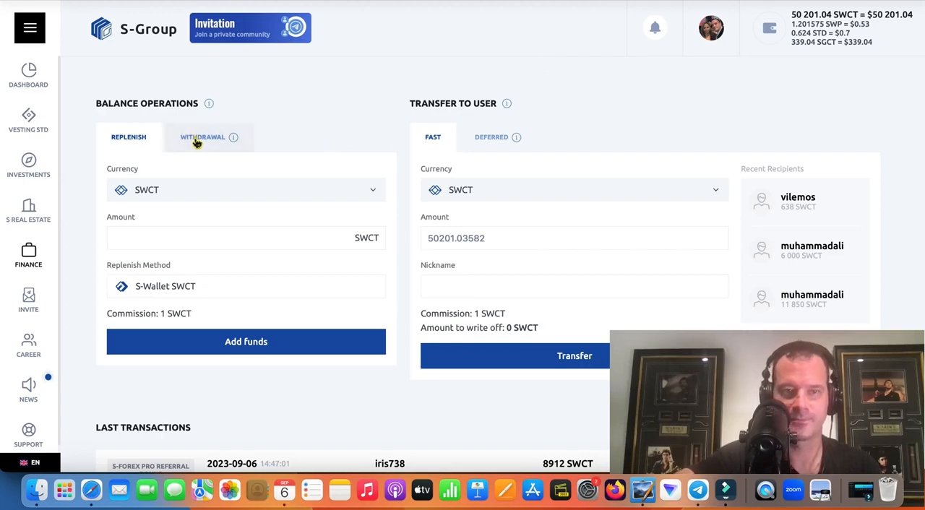
# Switch Finance to the Withdrawal form and enter an amount starting with 50.
pyautogui.click(202, 136)
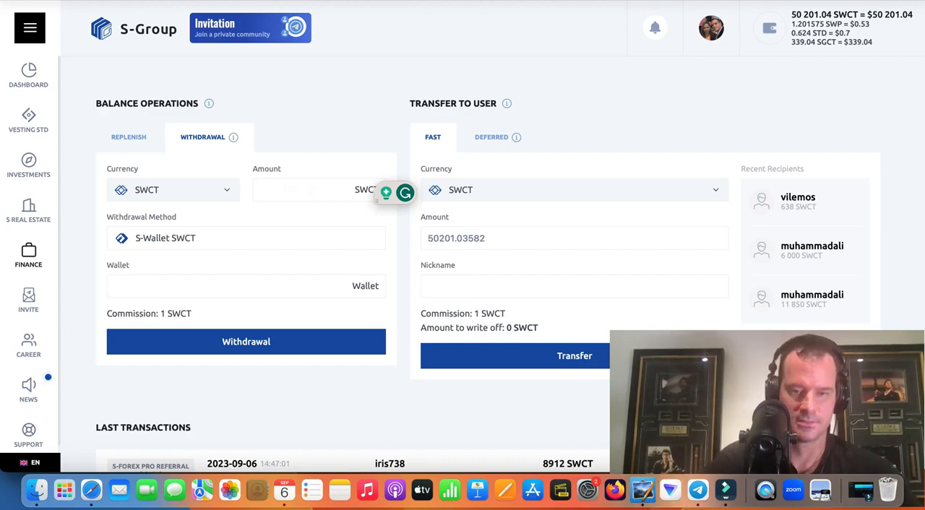
pyautogui.write('5')
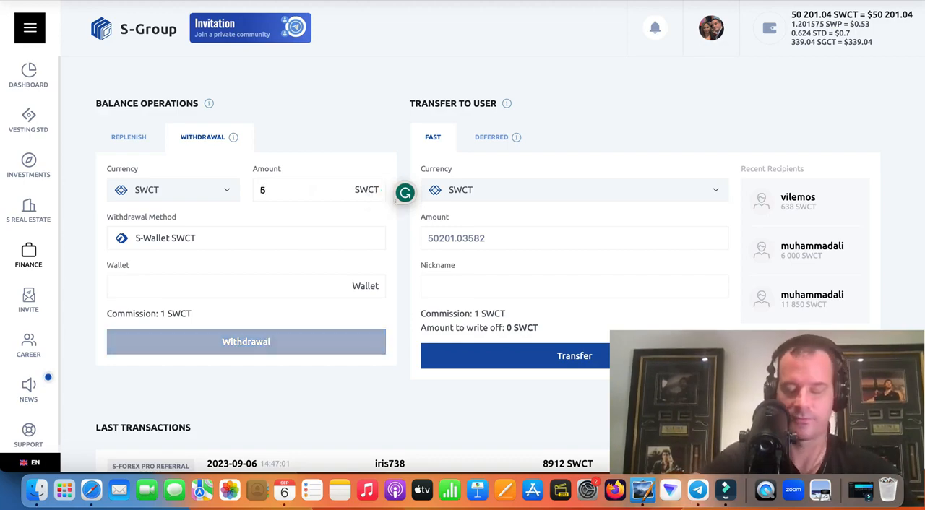
pyautogui.write('0')
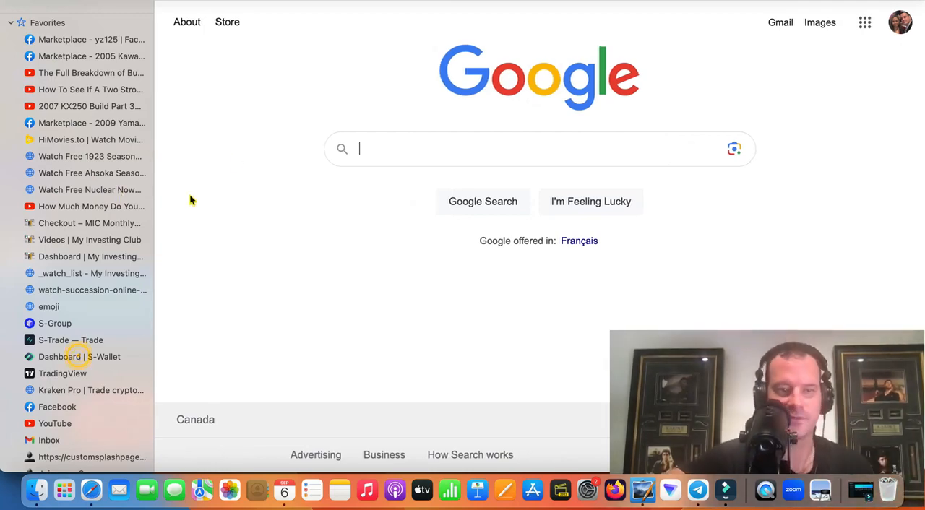
# Check the S-Wallet dashboard wallet balances.
pyautogui.click(80, 356)
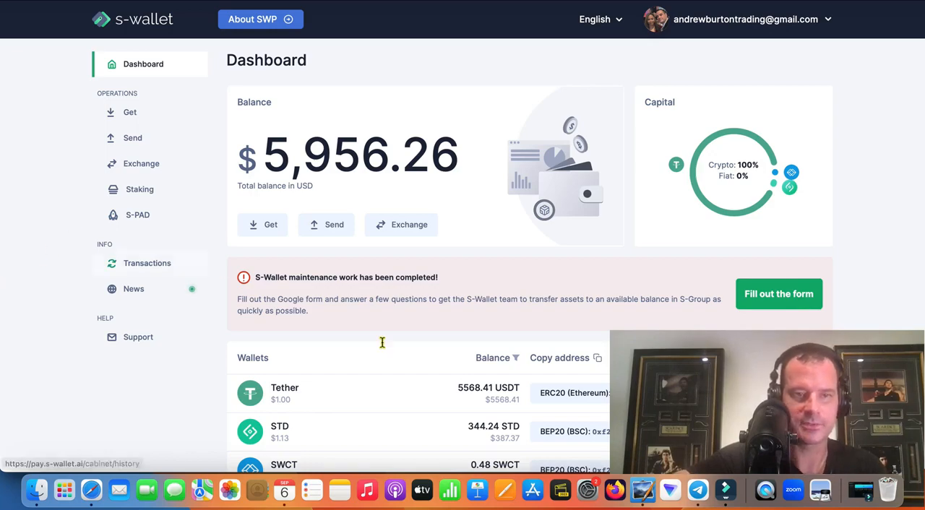
pyautogui.scroll(-3)
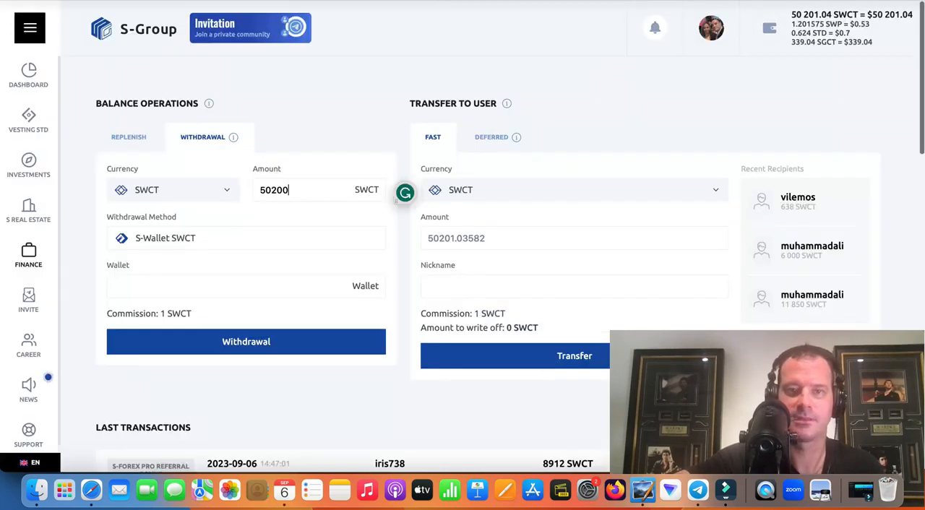
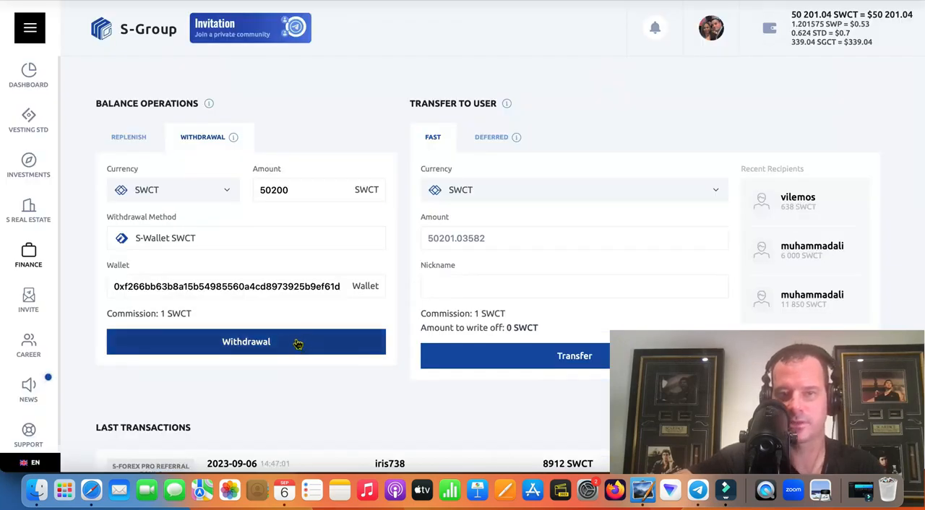
pyautogui.click(246, 341)
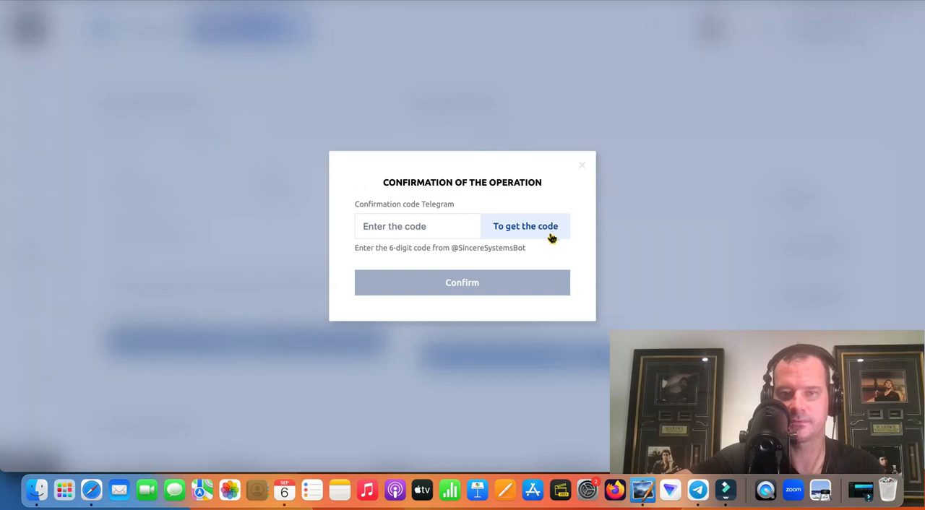
pyautogui.click(526, 225)
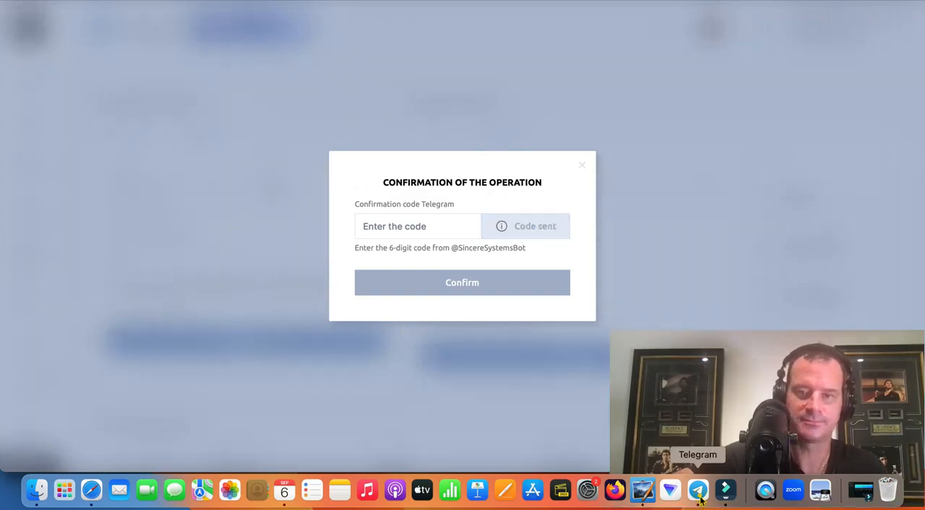
pyautogui.moveTo(835, 118)
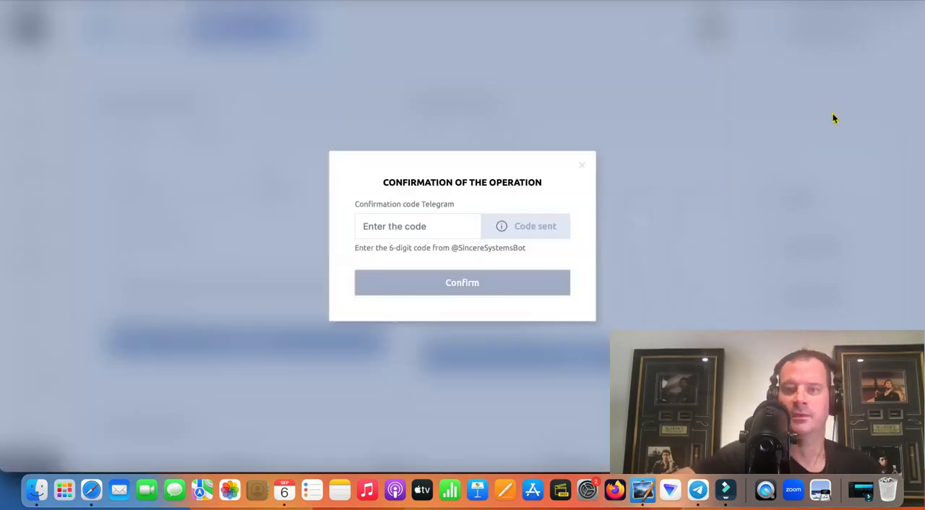
pyautogui.click(418, 226)
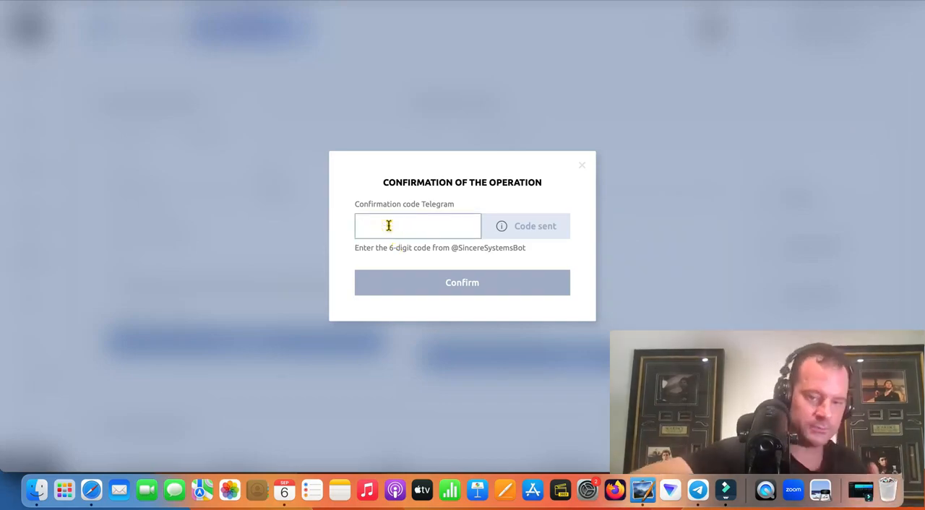
pyautogui.click(462, 282)
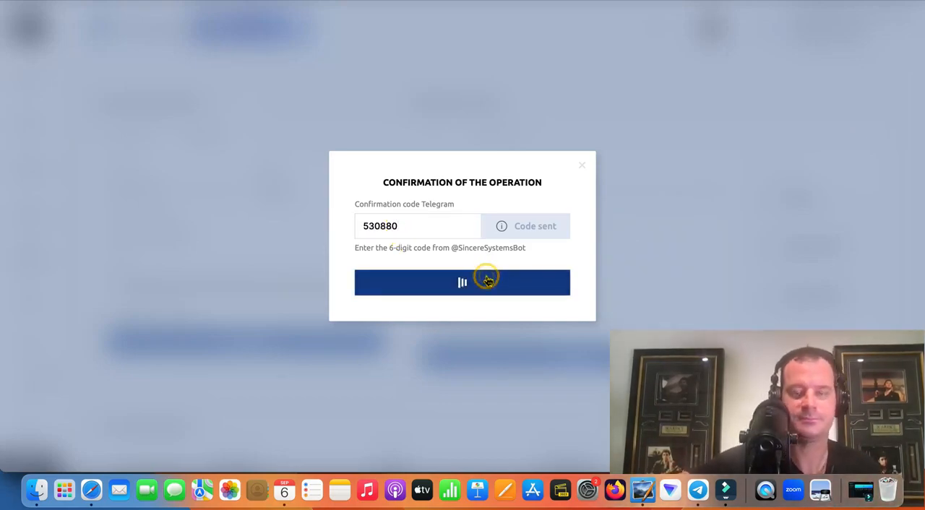
pyautogui.click(463, 282)
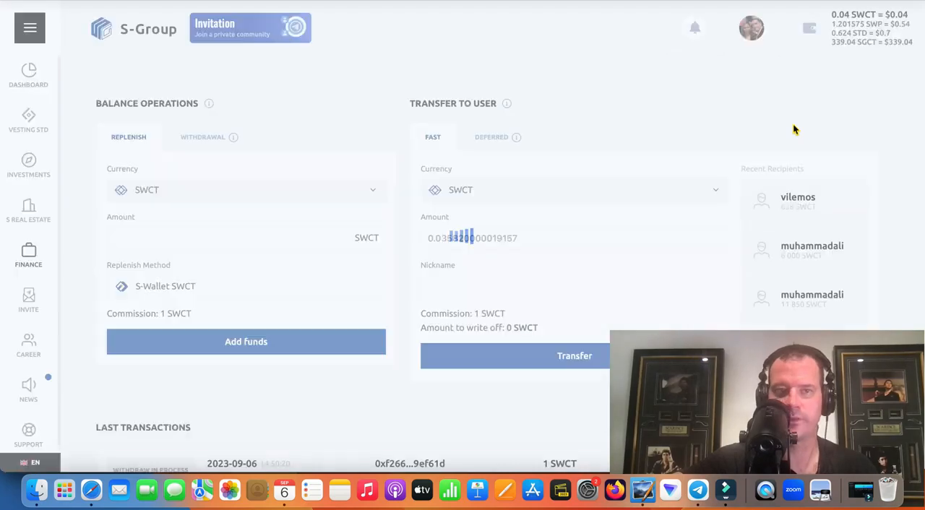
# Scroll through Last Transactions to see the withdrawal listed as in process.
pyautogui.scroll(-3)
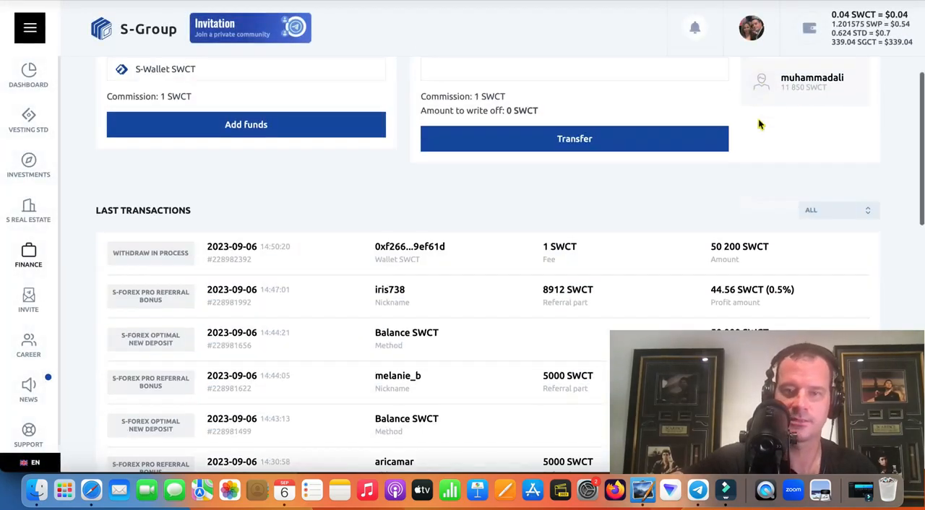
pyautogui.scroll(-3)
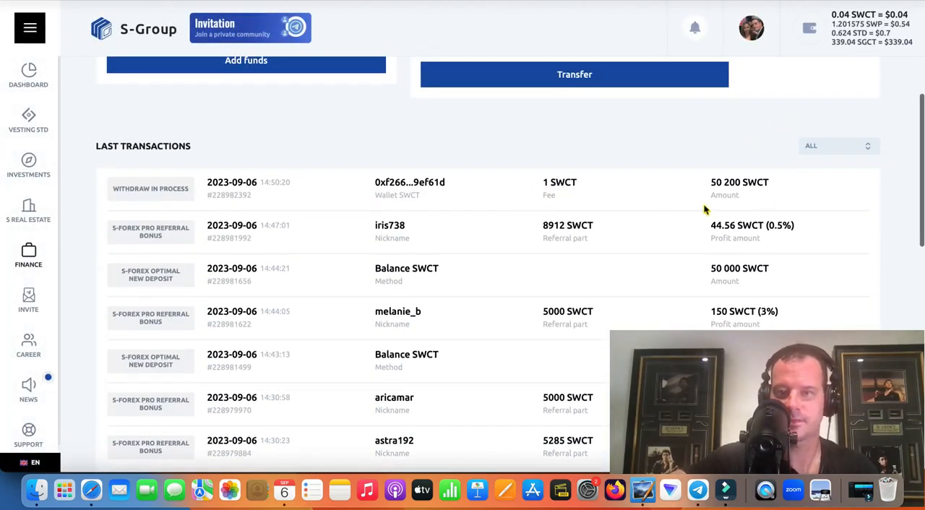
pyautogui.scroll(3)
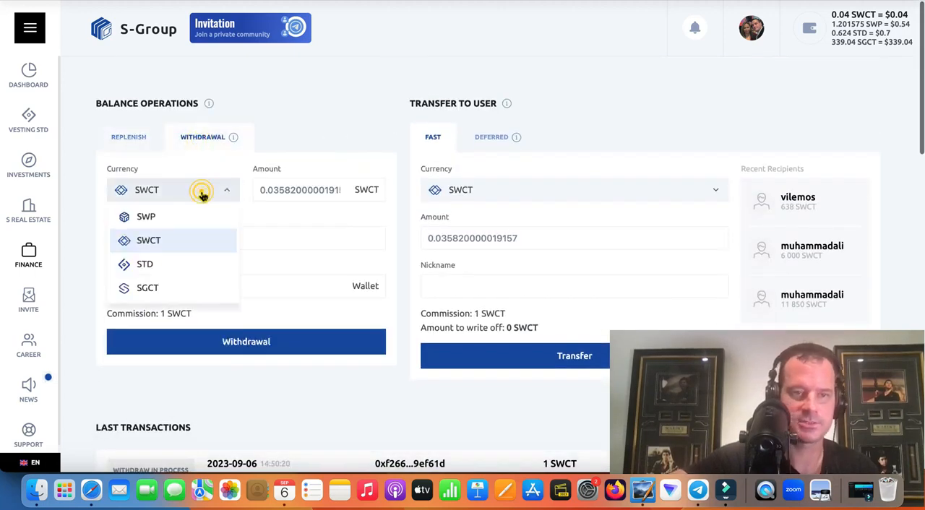
pyautogui.click(148, 287)
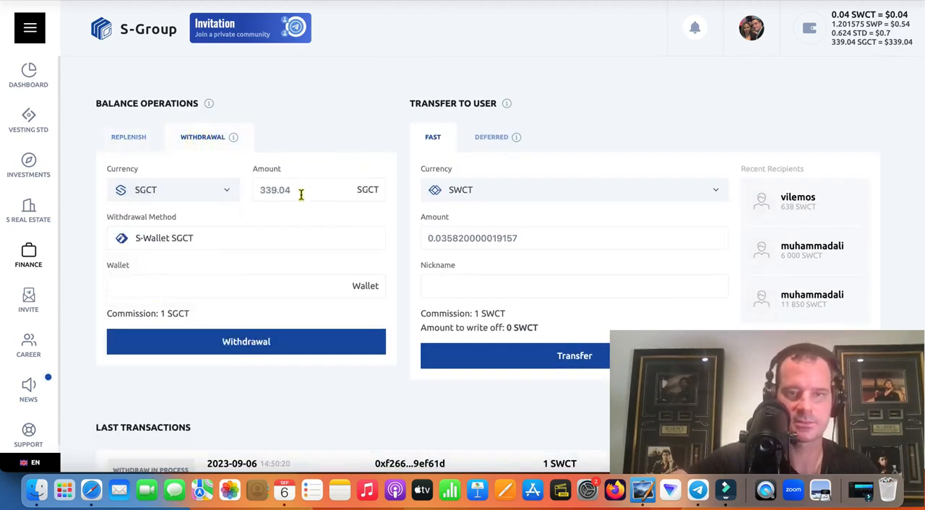
pyautogui.click(282, 190)
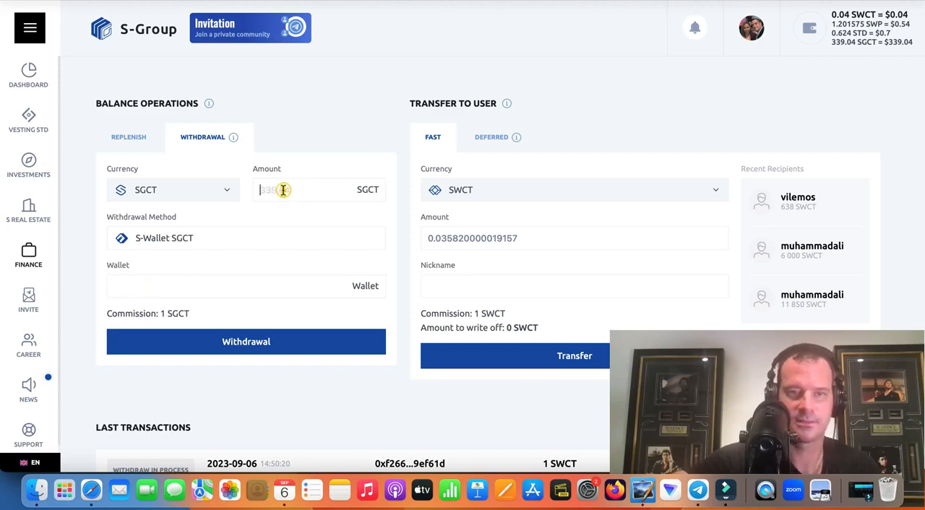
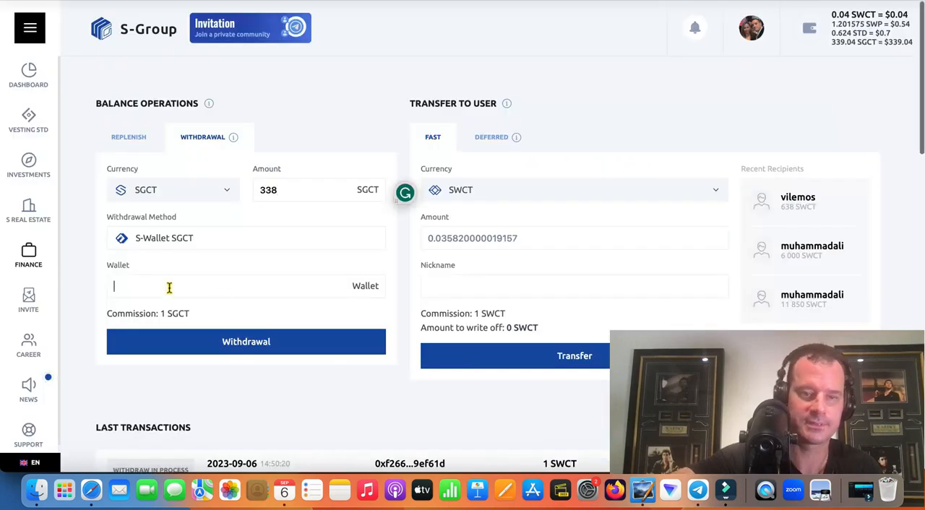
pyautogui.click(246, 342)
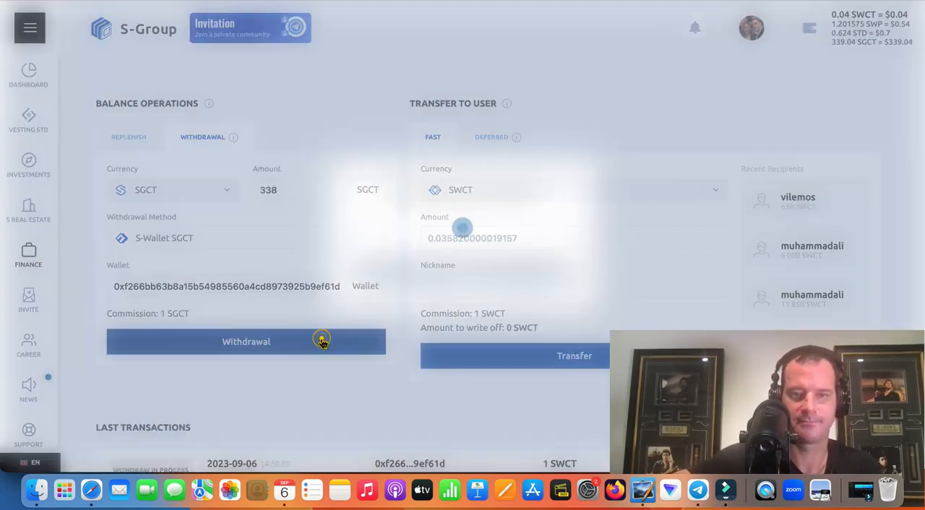
pyautogui.click(246, 341)
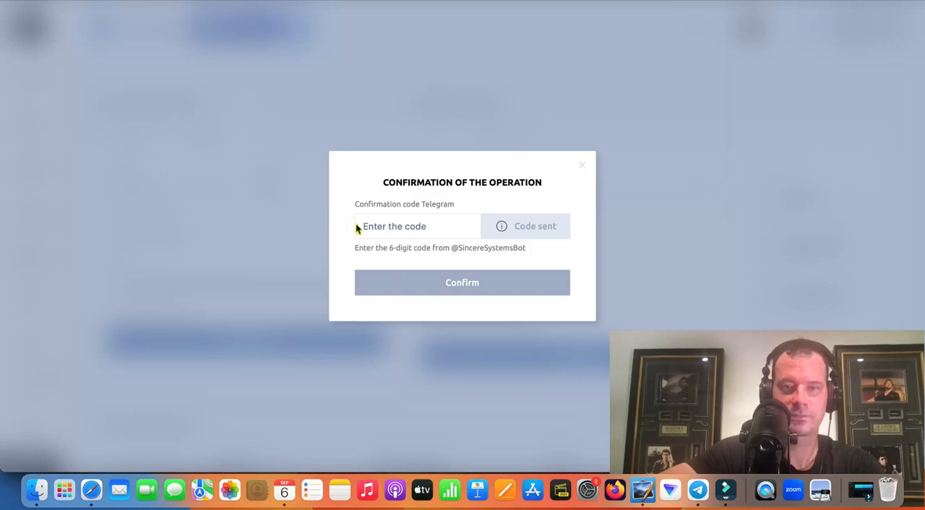
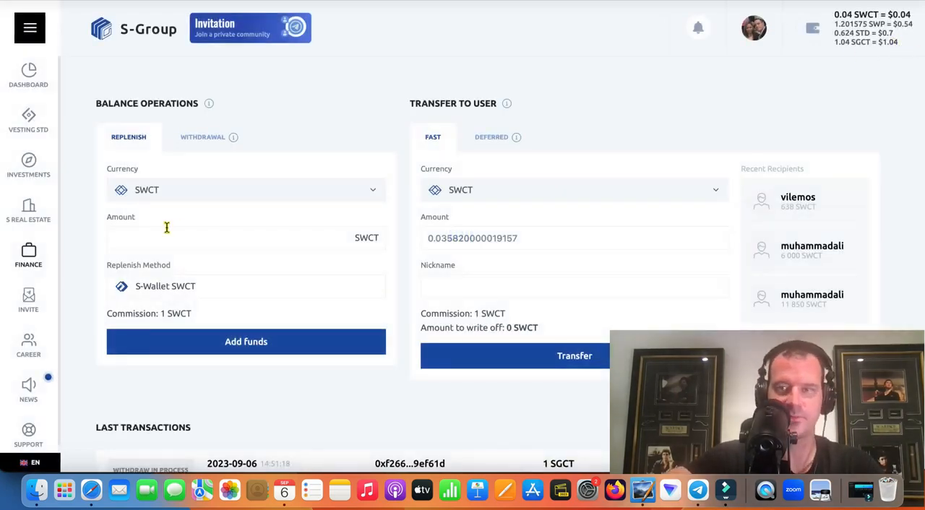
pyautogui.scroll(-3)
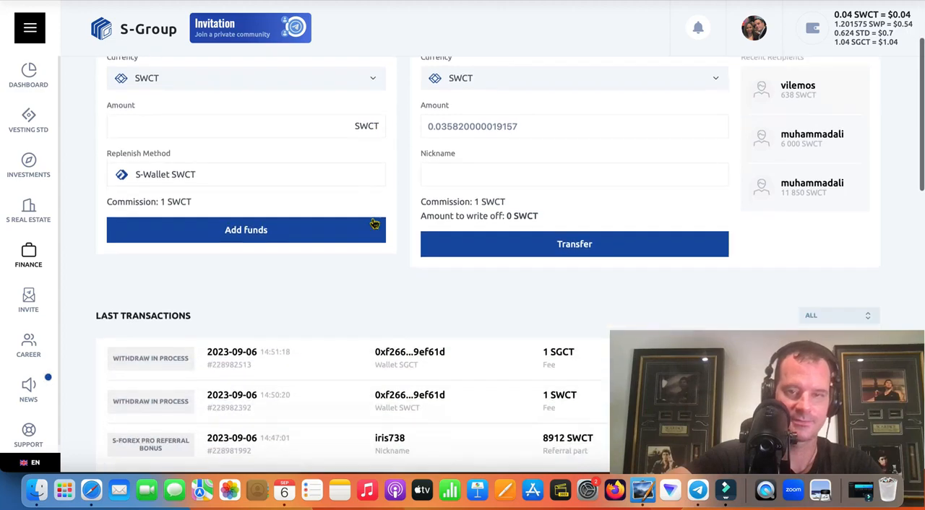
pyautogui.scroll(3)
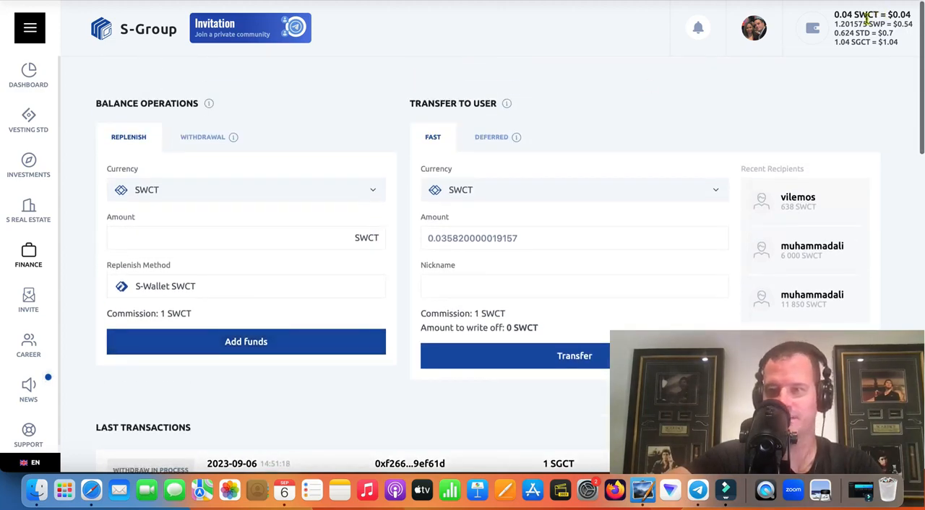
pyautogui.moveTo(874, 42)
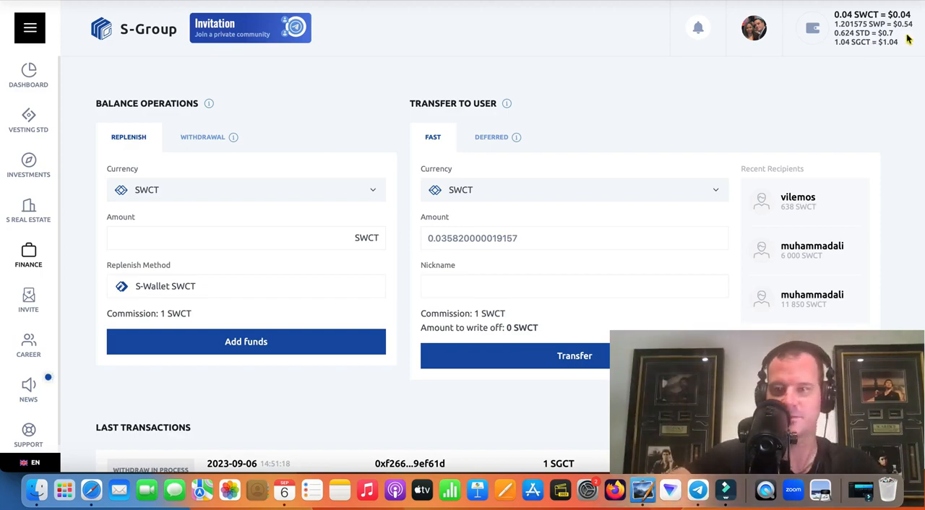
pyautogui.moveTo(576, 139)
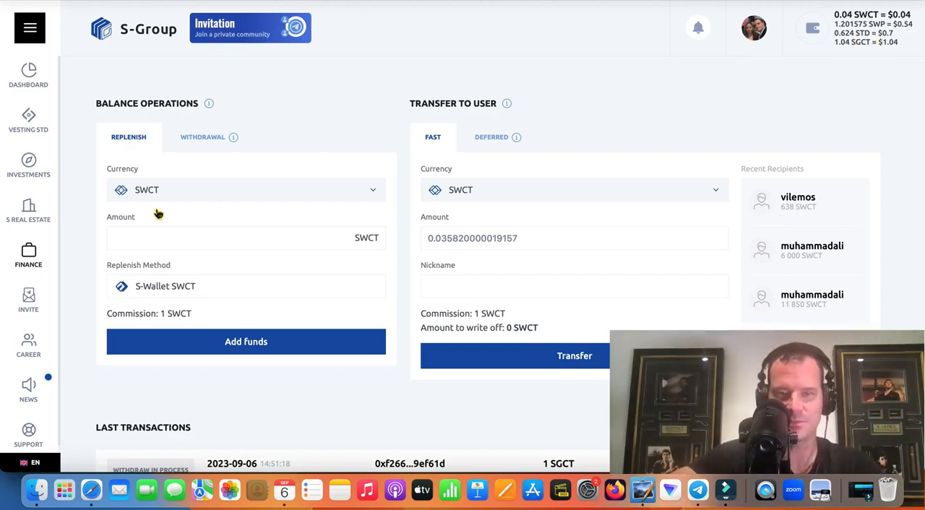
pyautogui.scroll(-3)
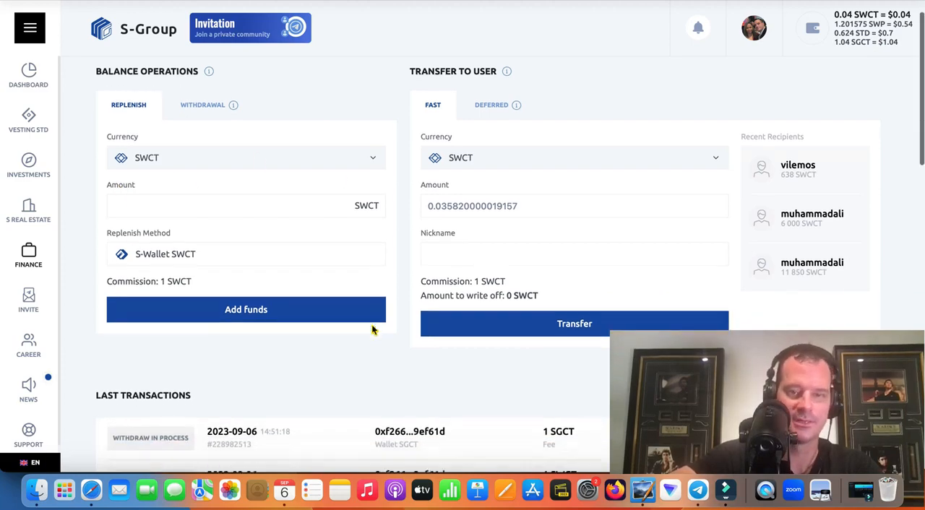
pyautogui.scroll(-3)
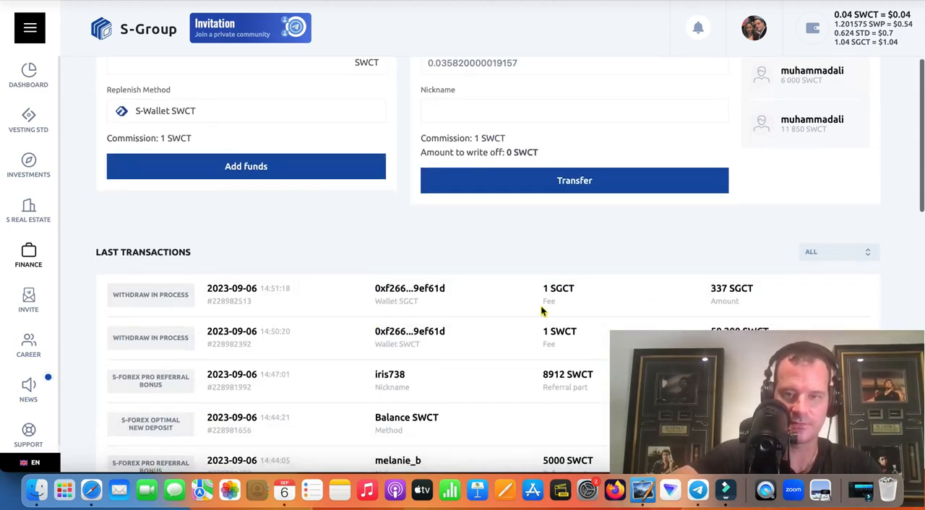
pyautogui.scroll(-3)
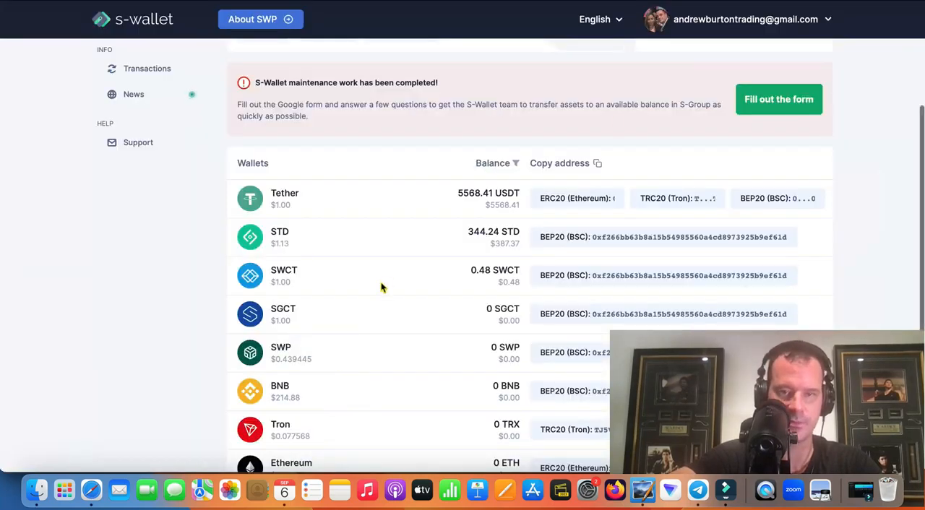
pyautogui.moveTo(200, 288)
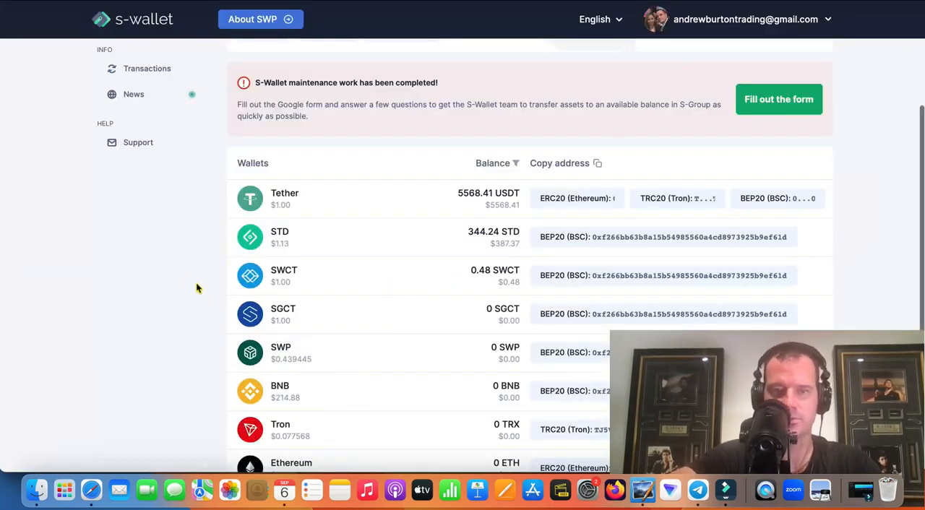
pyautogui.moveTo(390, 280)
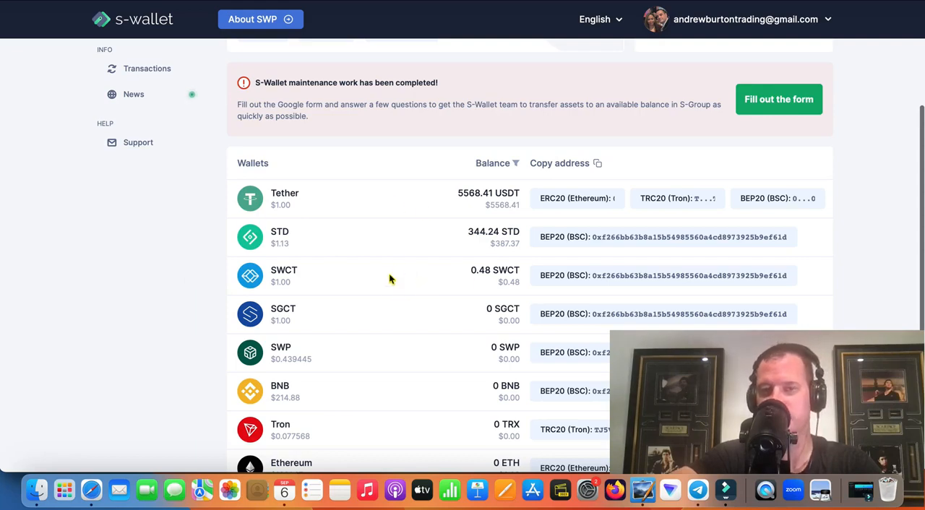
pyautogui.moveTo(413, 279)
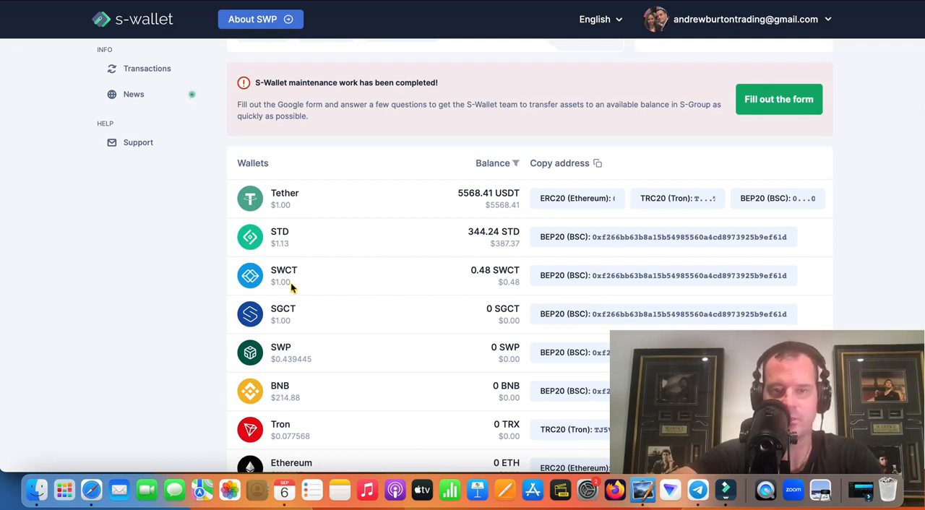
pyautogui.moveTo(327, 286)
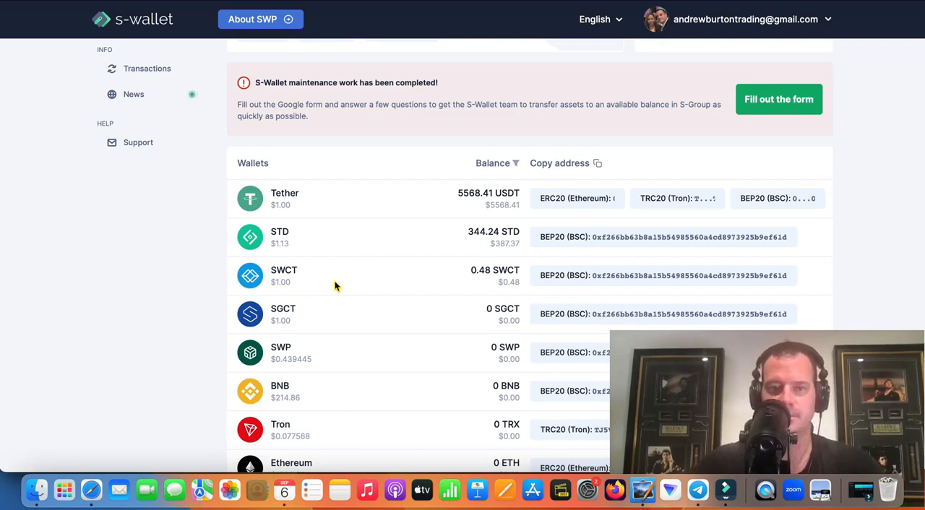
pyautogui.moveTo(178, 271)
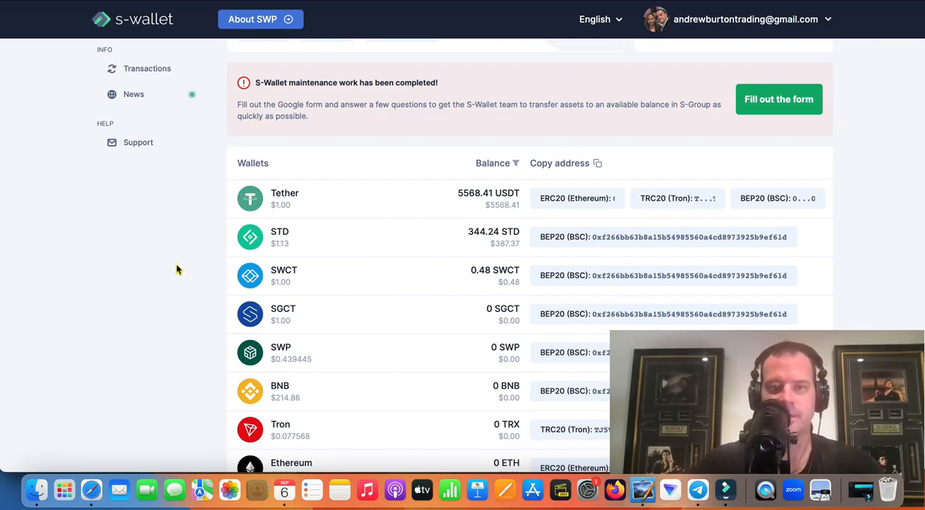
pyautogui.moveTo(403, 281)
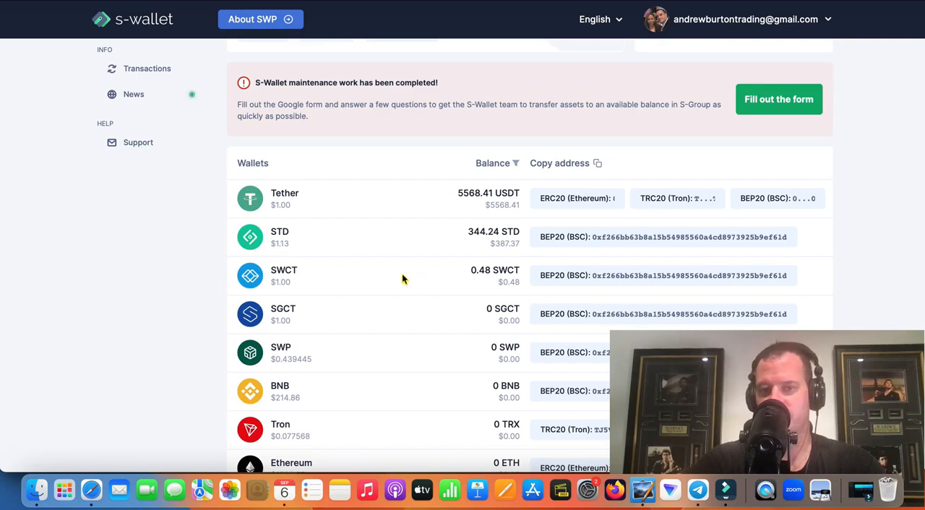
pyautogui.moveTo(408, 280)
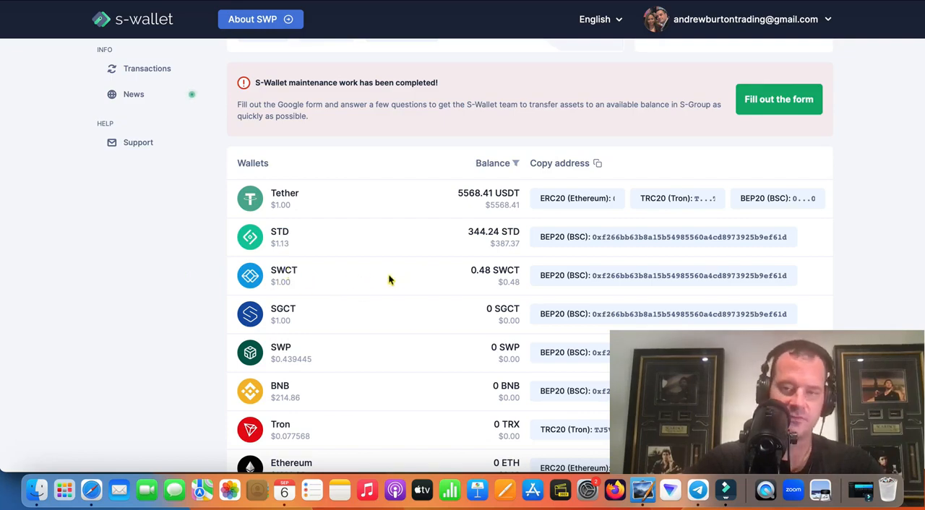
pyautogui.moveTo(173, 208)
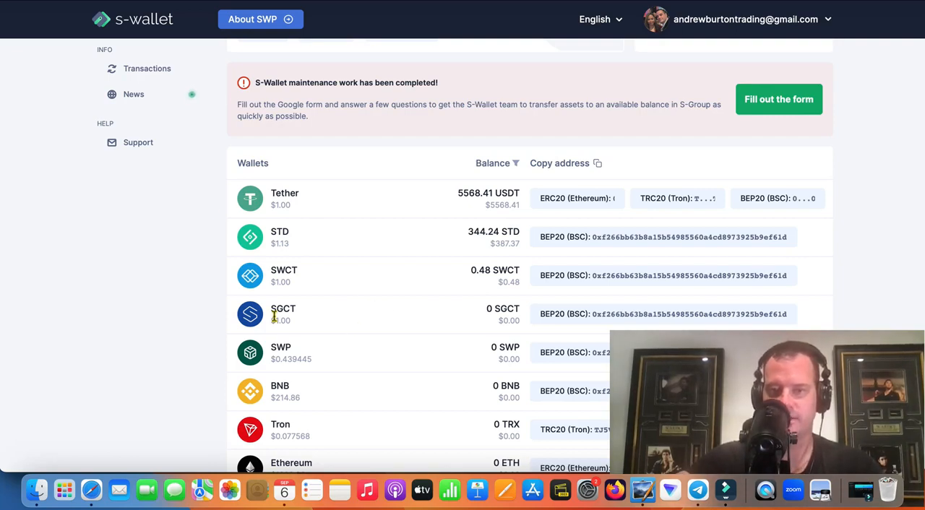
pyautogui.moveTo(309, 321)
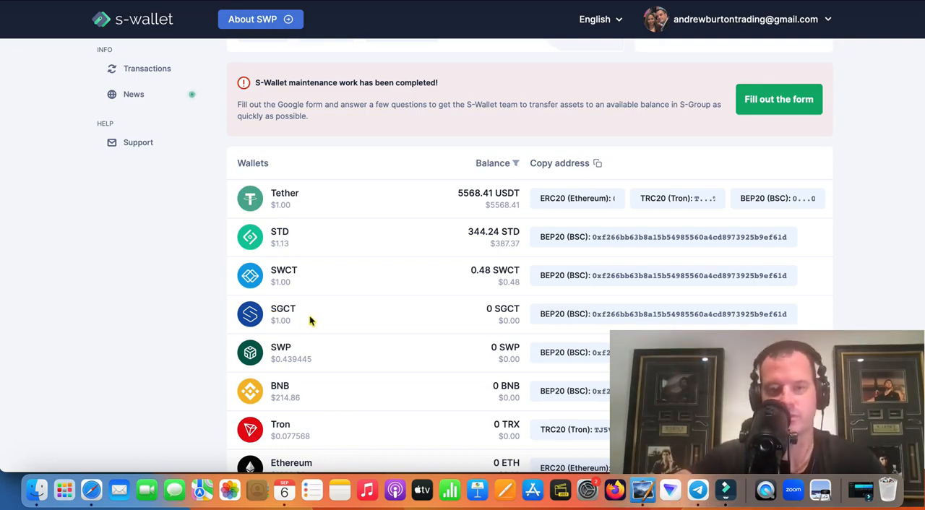
pyautogui.moveTo(272, 315)
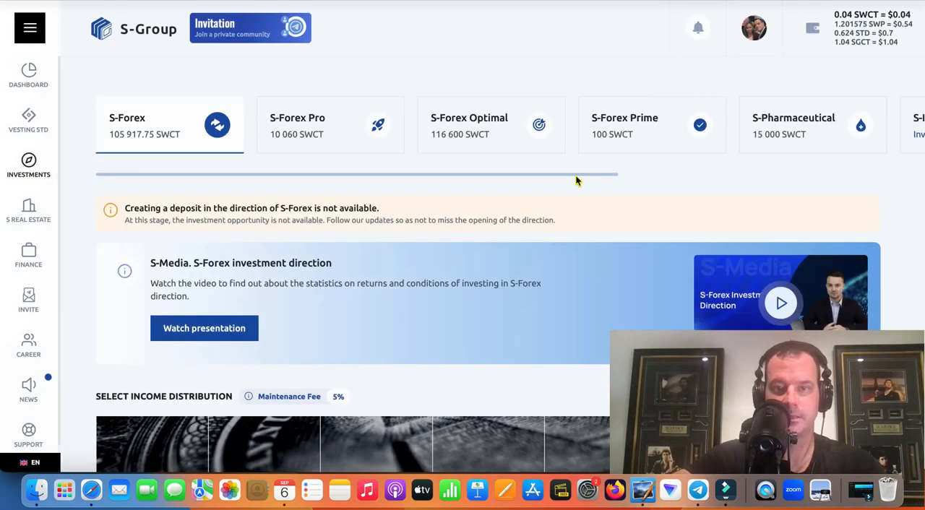
pyautogui.moveTo(613, 139)
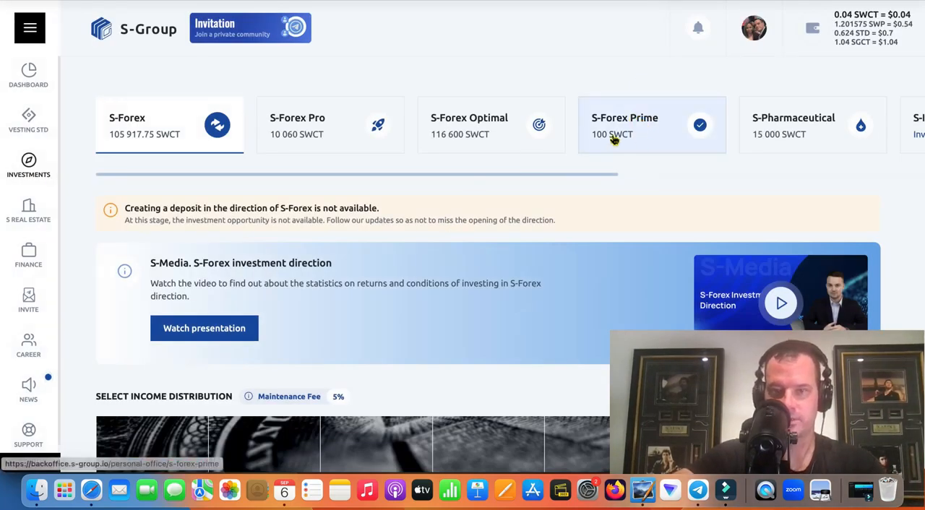
# Show the S-Forex Prime direction and scroll to its income distribution plans.
pyautogui.click(624, 124)
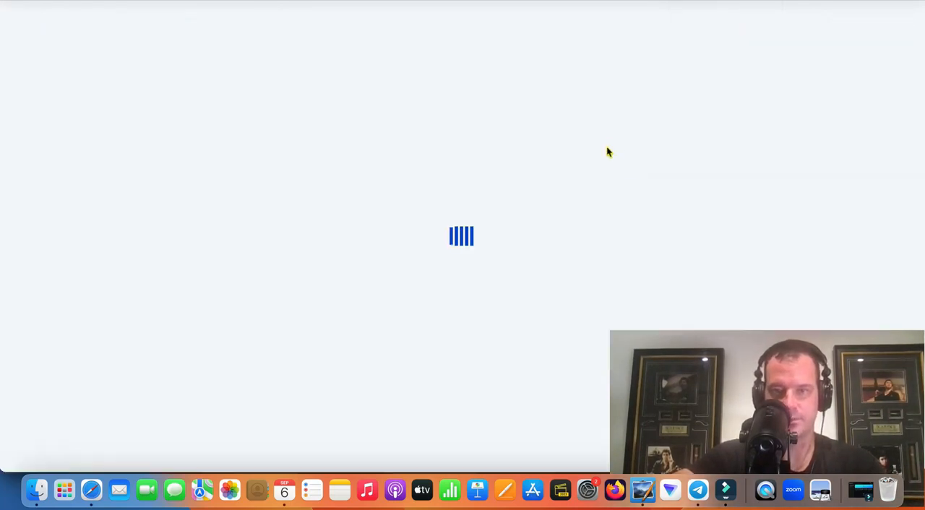
pyautogui.moveTo(390, 174)
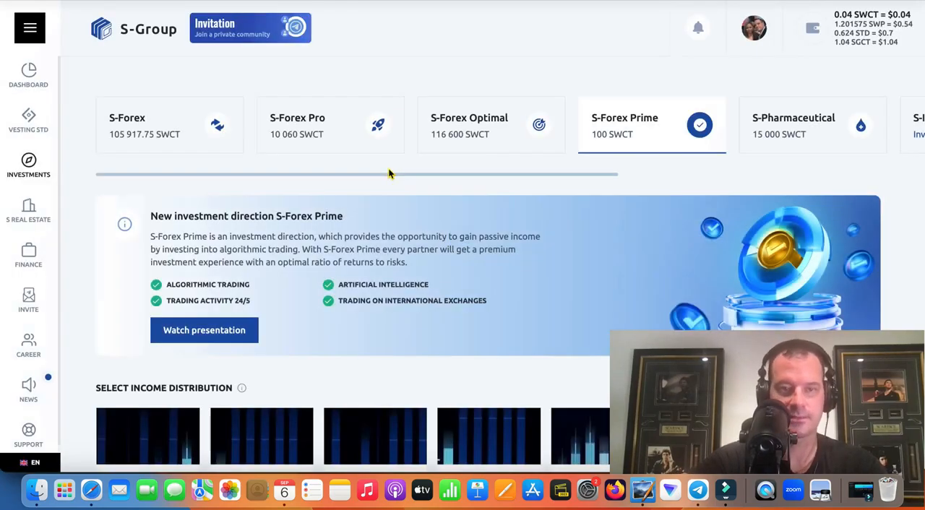
pyautogui.scroll(-3)
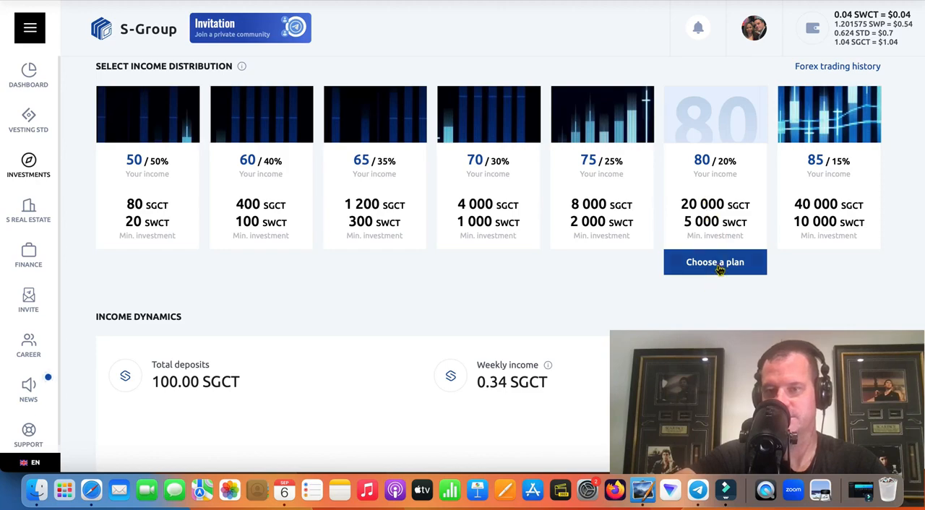
# Choose the 80/20 plan and enter 25000 SGCT, giving 6250 SWCT and 26562.5 SGCT payable.
pyautogui.click(715, 261)
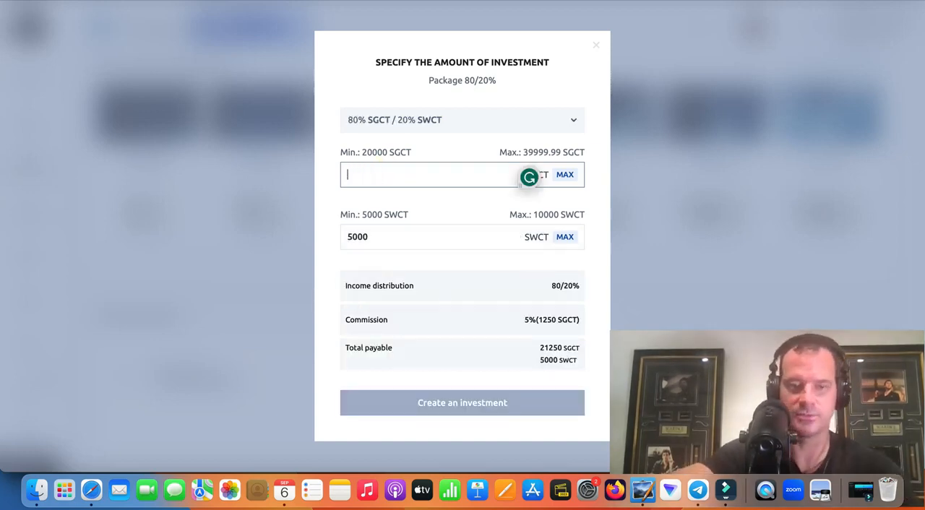
pyautogui.write('25000')
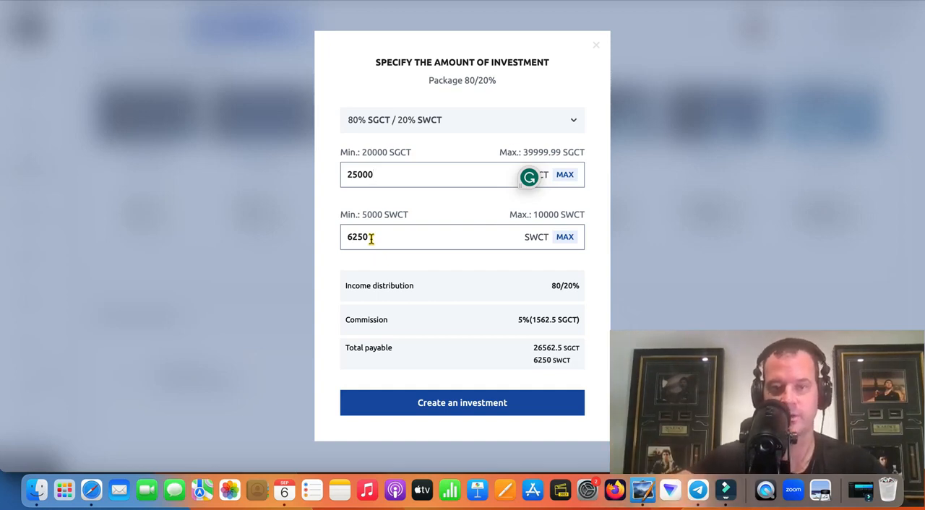
pyautogui.click(426, 173)
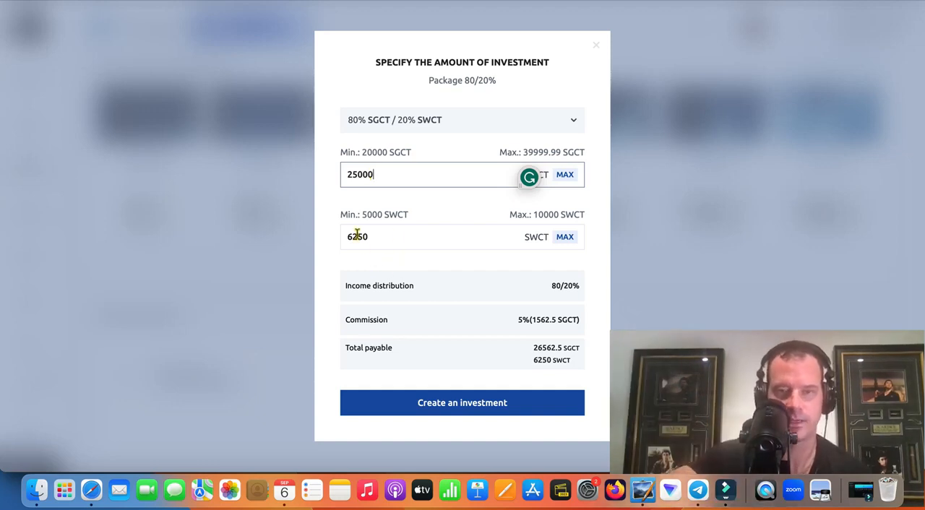
pyautogui.moveTo(391, 226)
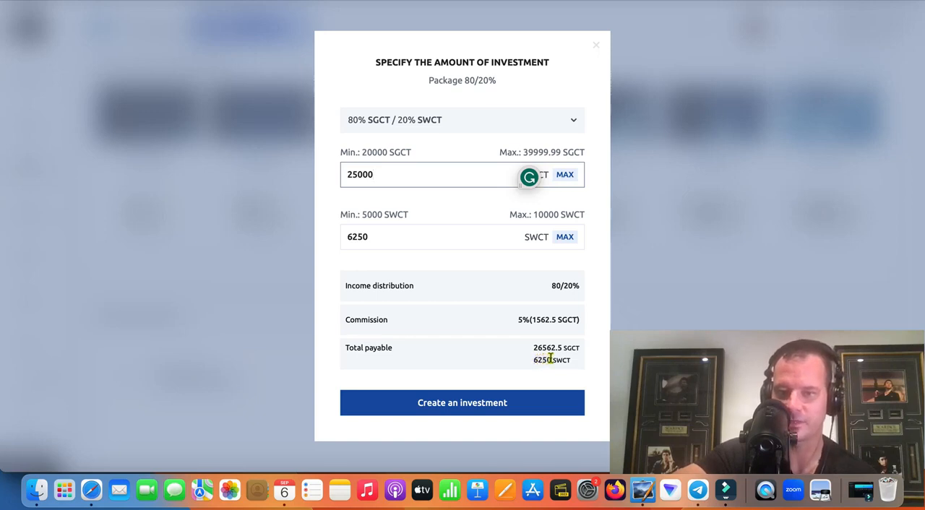
pyautogui.moveTo(586, 358)
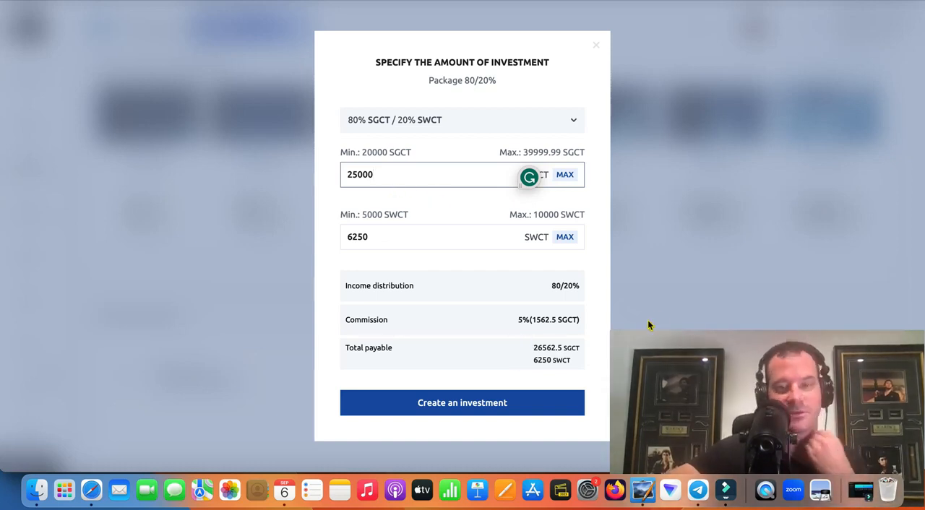
pyautogui.moveTo(660, 319)
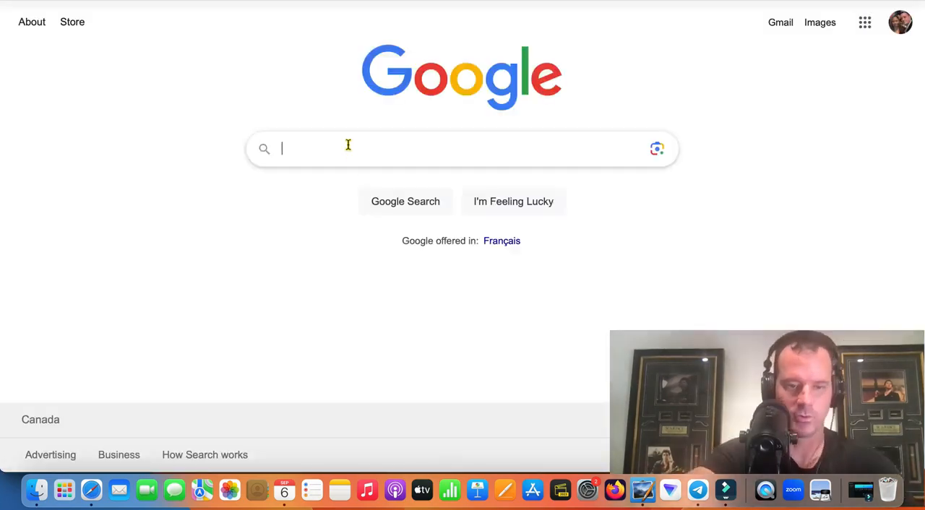
# Search Google for the figure 2500.
pyautogui.write('25000')
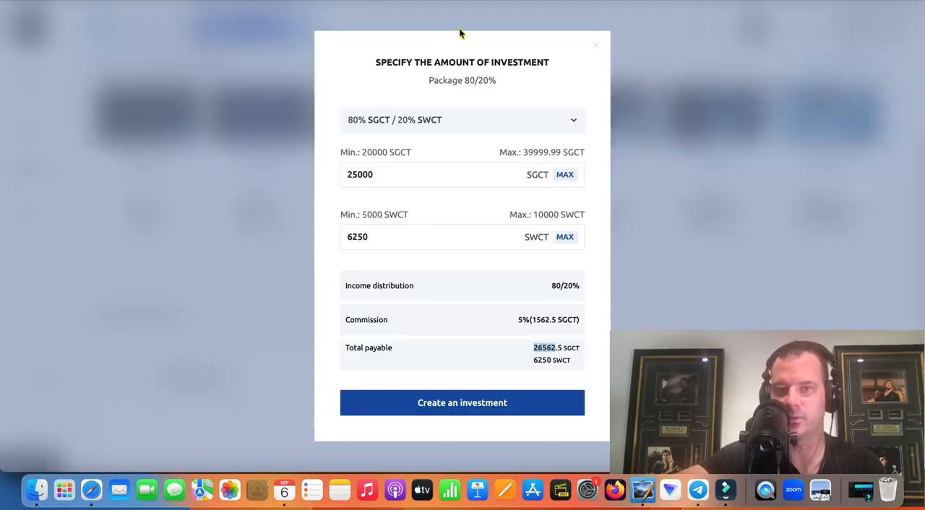
# Close the 80/20 amount dialog and show the S-Forex Pro direction.
pyautogui.click(596, 44)
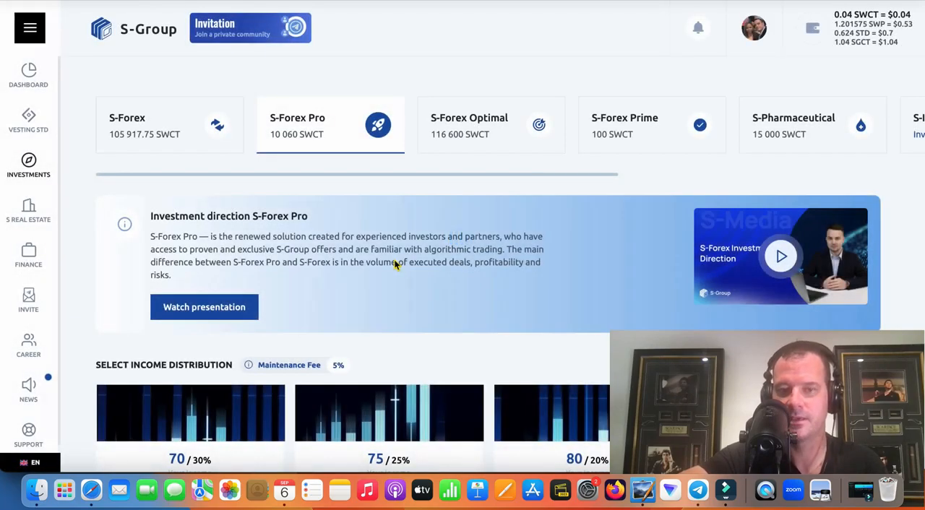
pyautogui.scroll(-3)
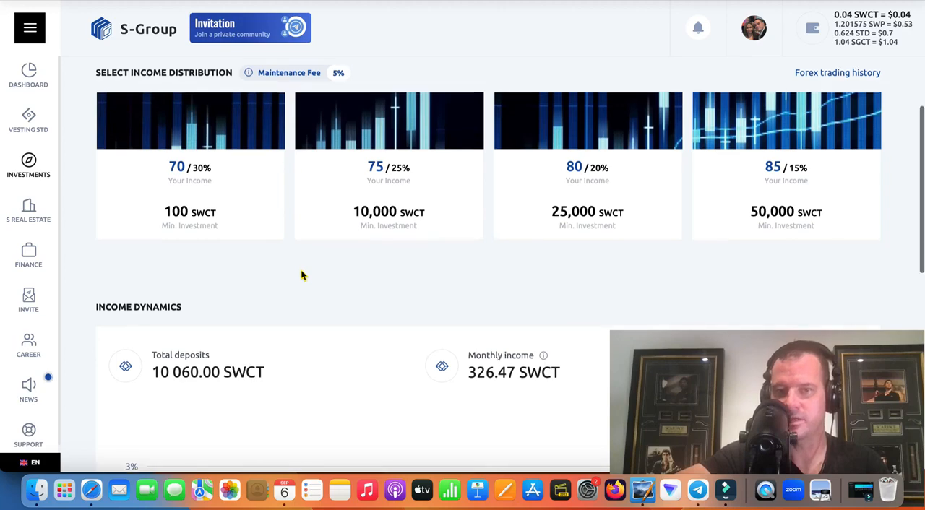
pyautogui.scroll(-3)
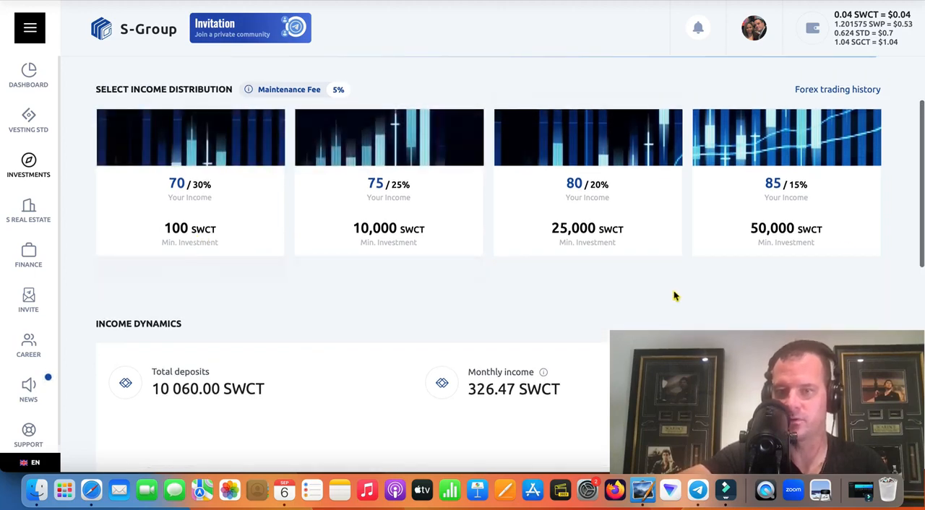
pyautogui.moveTo(791, 210)
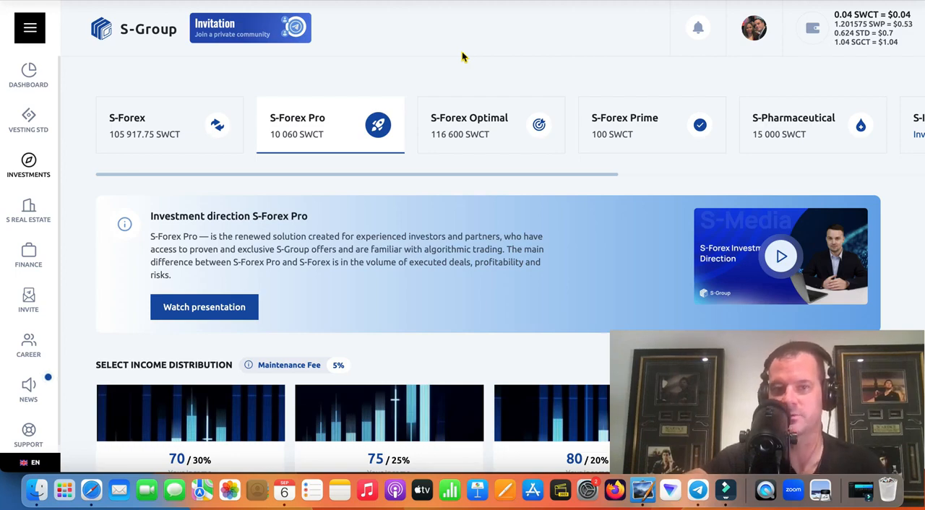
pyautogui.moveTo(131, 142)
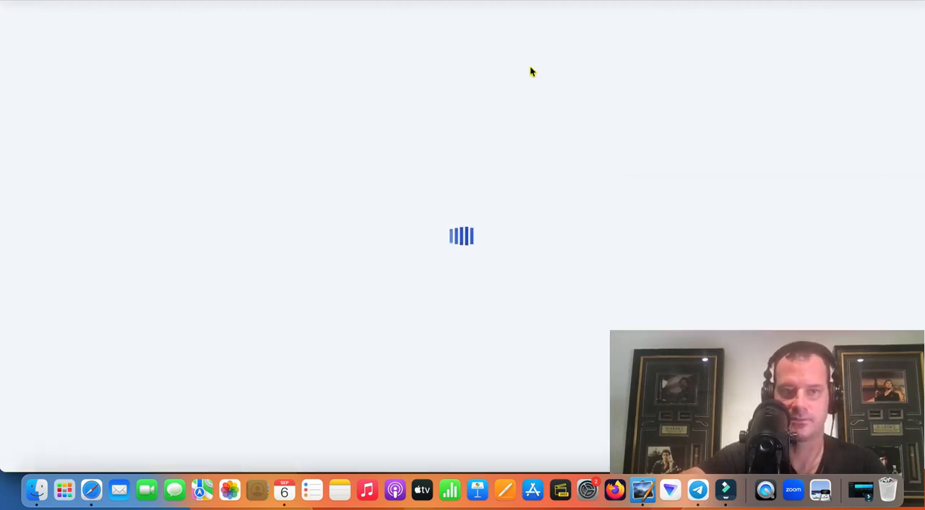
pyautogui.moveTo(254, 209)
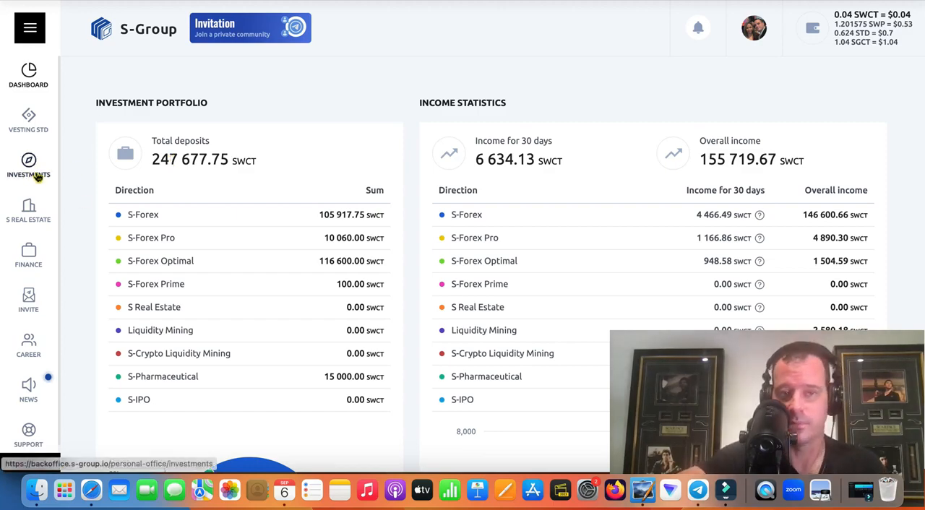
pyautogui.moveTo(390, 86)
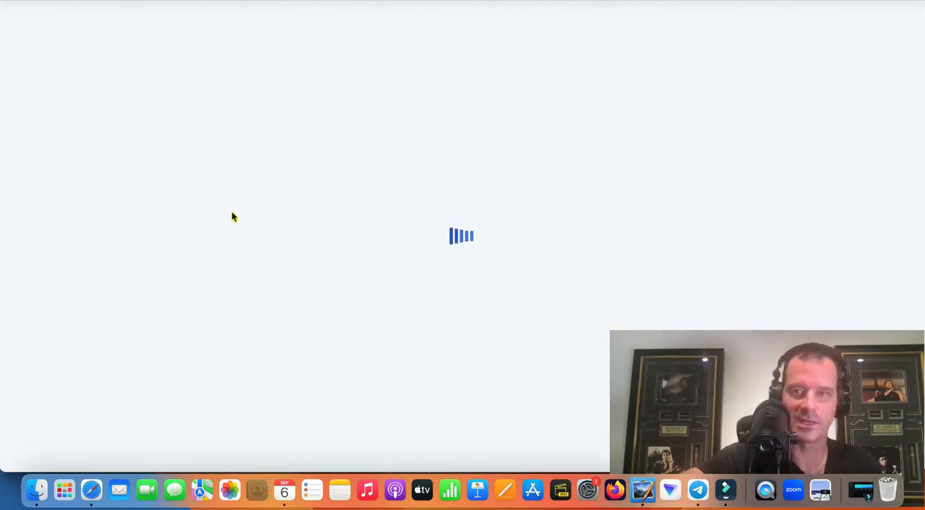
pyautogui.moveTo(486, 170)
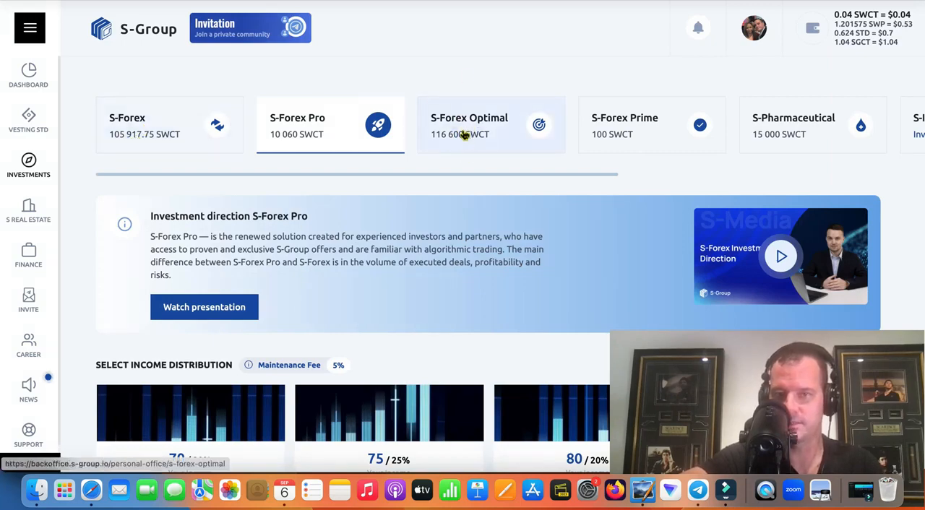
pyautogui.moveTo(122, 138)
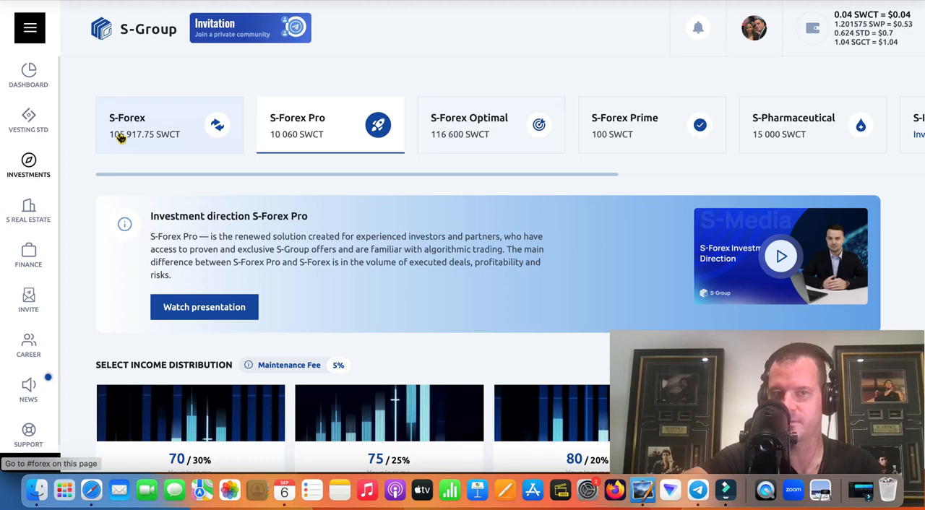
pyautogui.moveTo(475, 138)
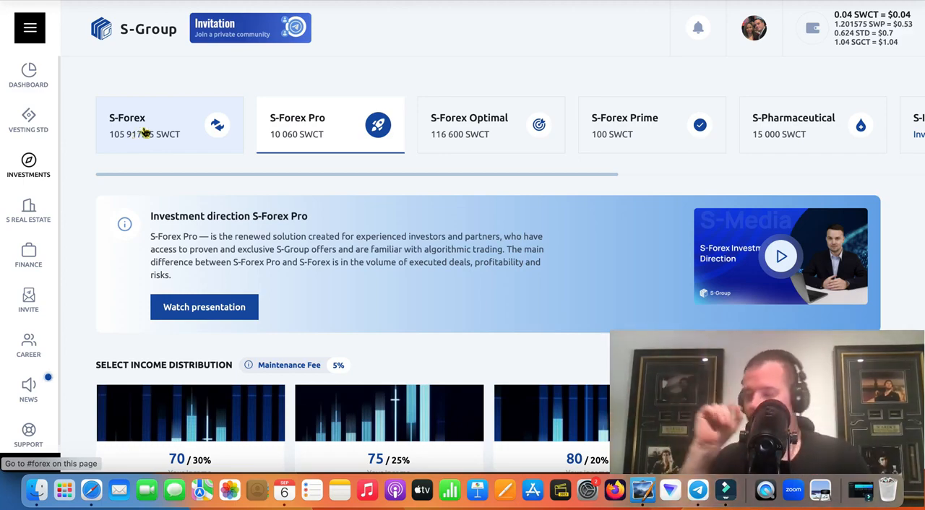
# Switch to the S-Forex direction, which reports new deposits are unavailable.
pyautogui.click(145, 124)
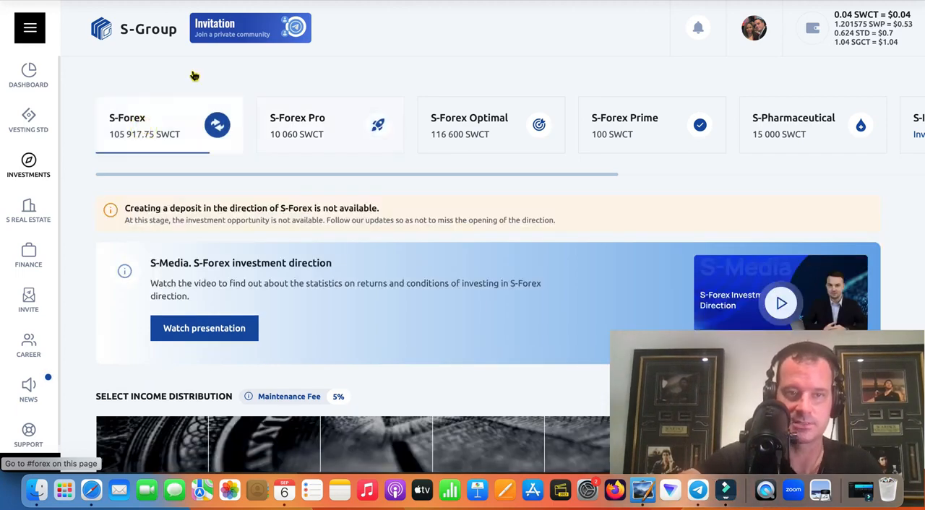
pyautogui.moveTo(468, 188)
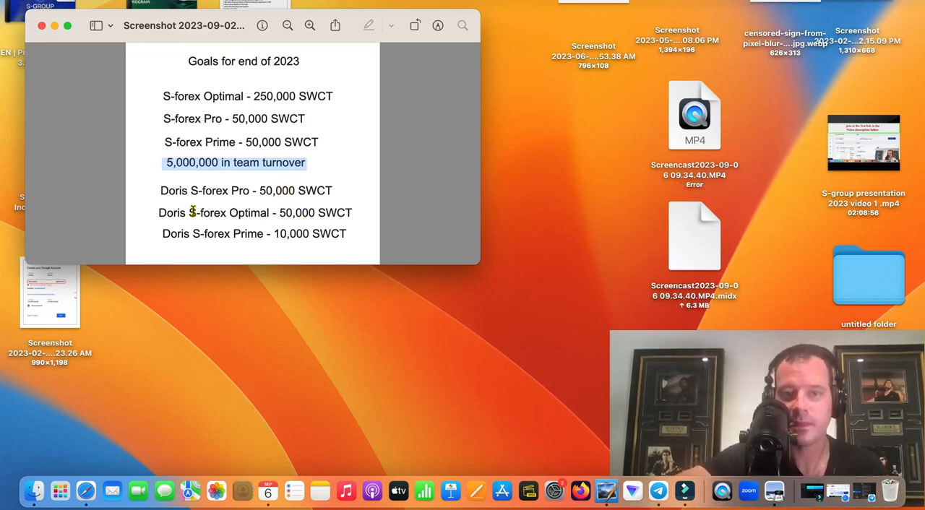
pyautogui.moveTo(238, 184)
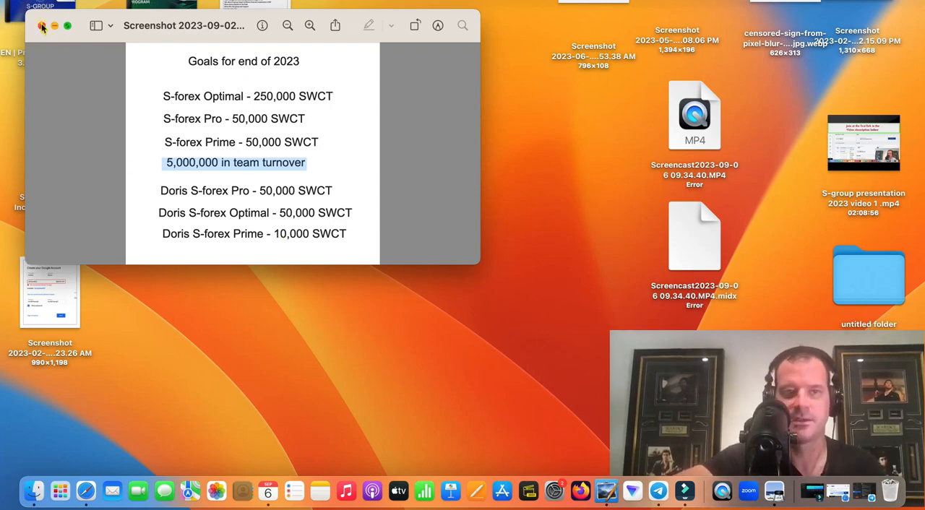
# Close the end-of-2023 goals screenshot in Preview and return to the S-Forex page in Safari.
pyautogui.click(44, 26)
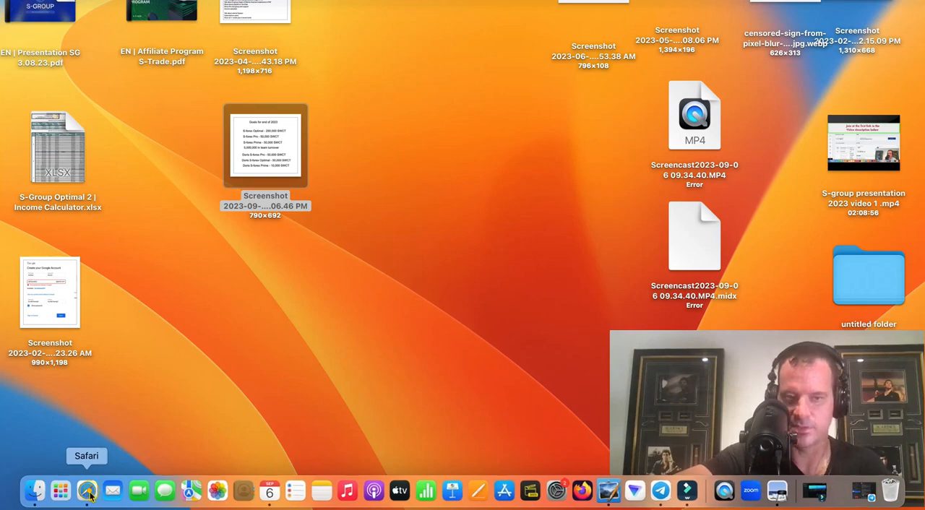
pyautogui.click(87, 492)
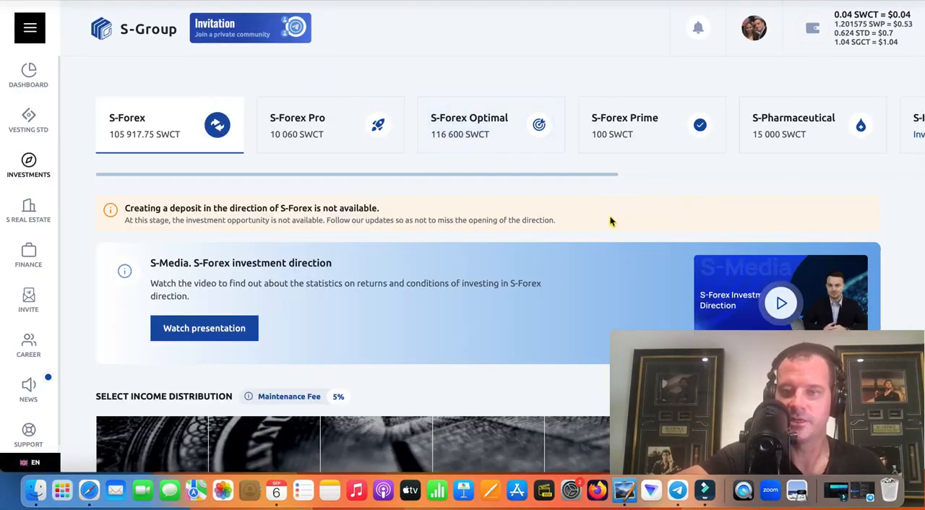